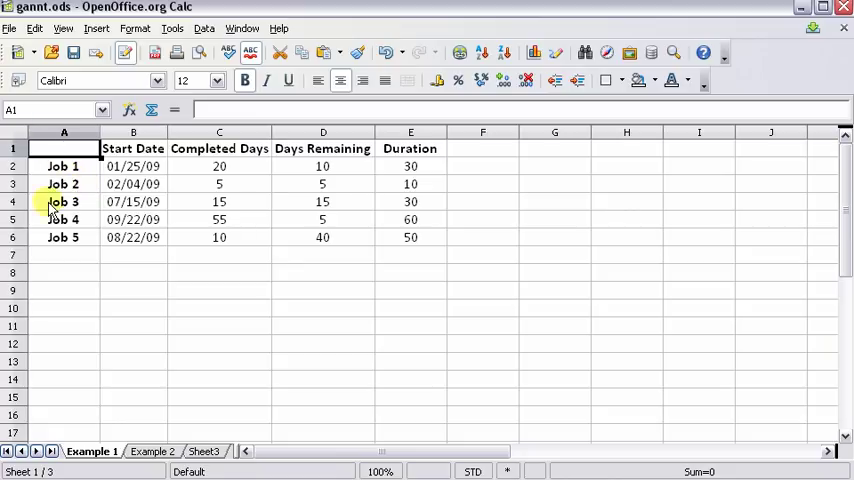
{"action": "mouse_move", "coordinate": [162, 166]}
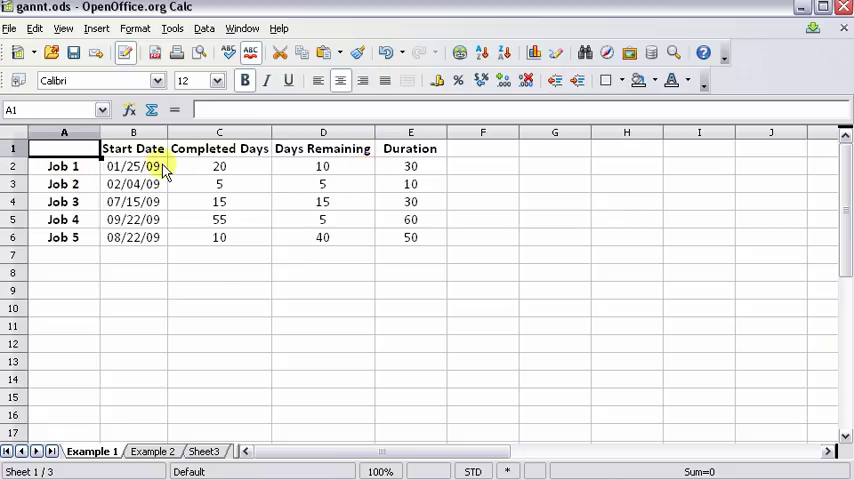
Step: Inspect the job table's columns and the formulas in cells D2 and D6
{"action": "left_click_drag", "start_coordinate": [63, 166], "coordinate": [63, 201]}
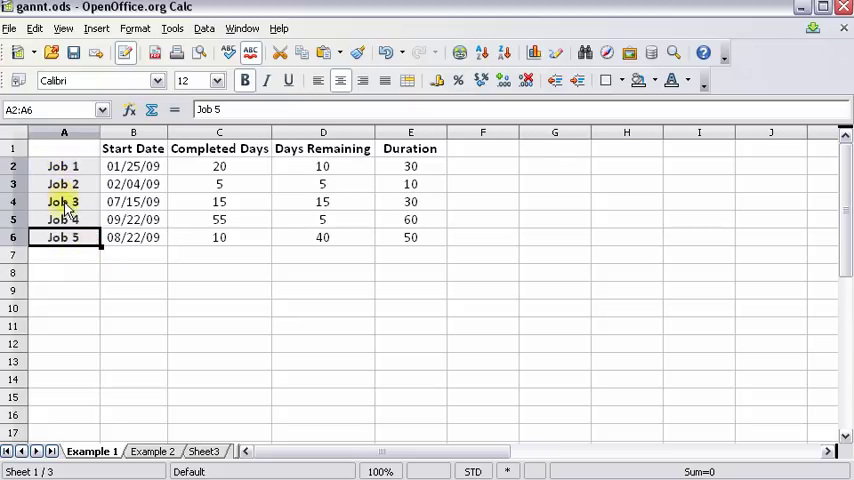
{"action": "left_click", "coordinate": [64, 254]}
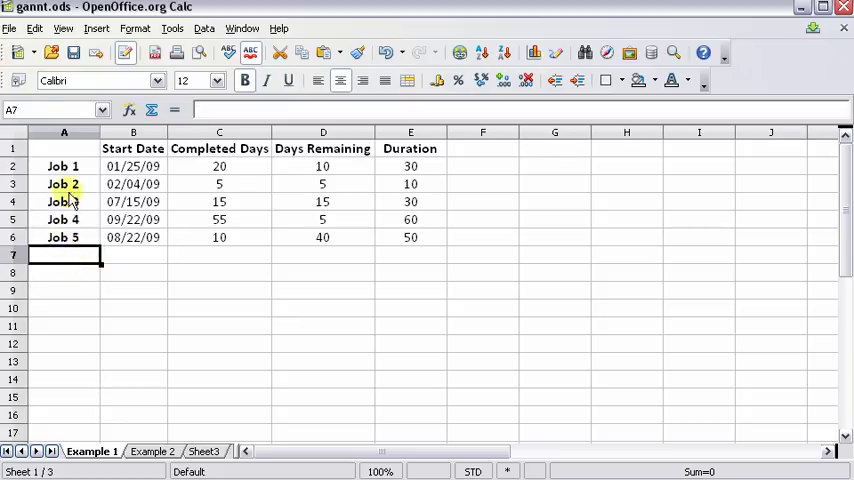
{"action": "left_click", "coordinate": [133, 148]}
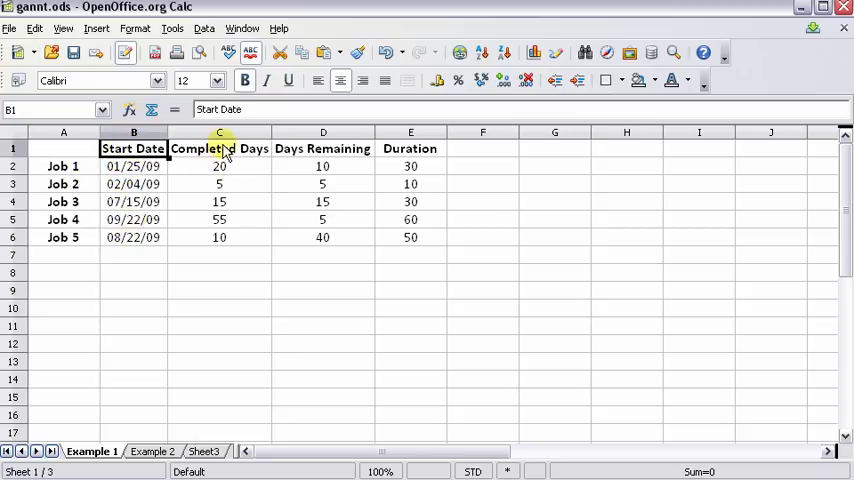
{"action": "left_click", "coordinate": [219, 132]}
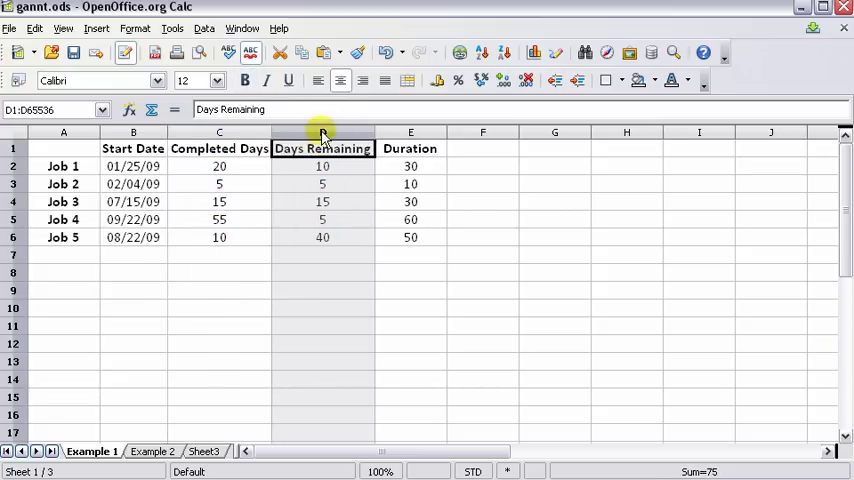
{"action": "mouse_move", "coordinate": [420, 166]}
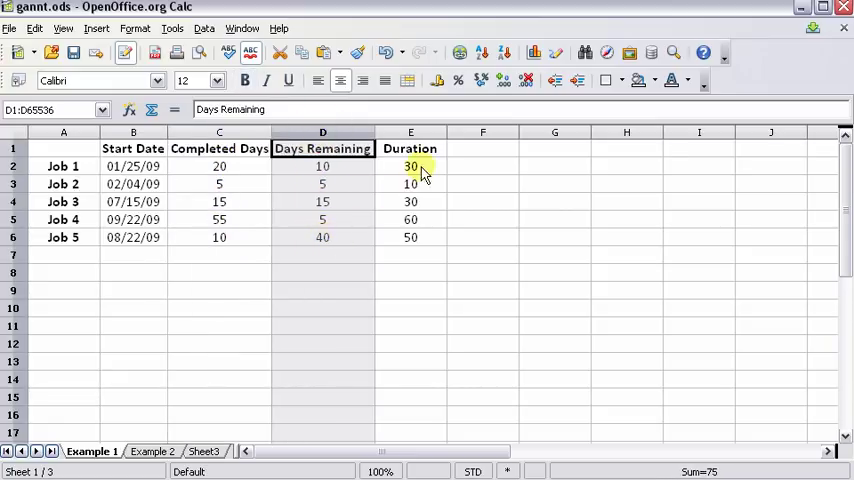
{"action": "left_click", "coordinate": [410, 132]}
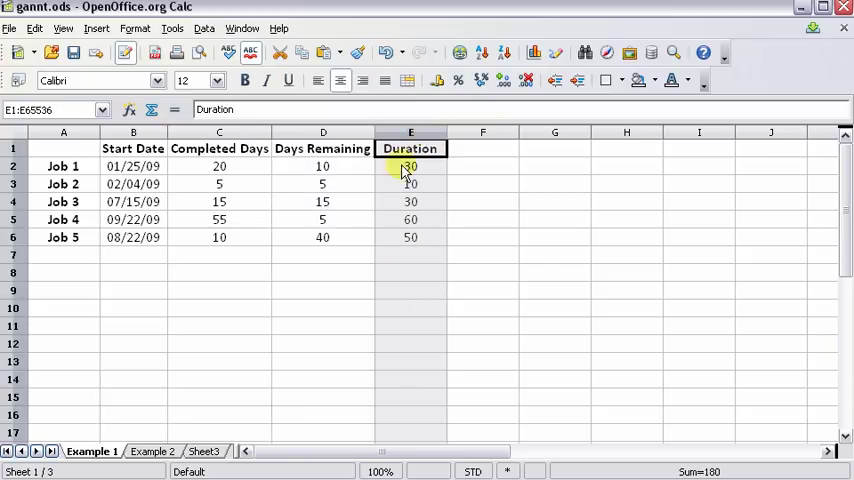
{"action": "mouse_move", "coordinate": [390, 275]}
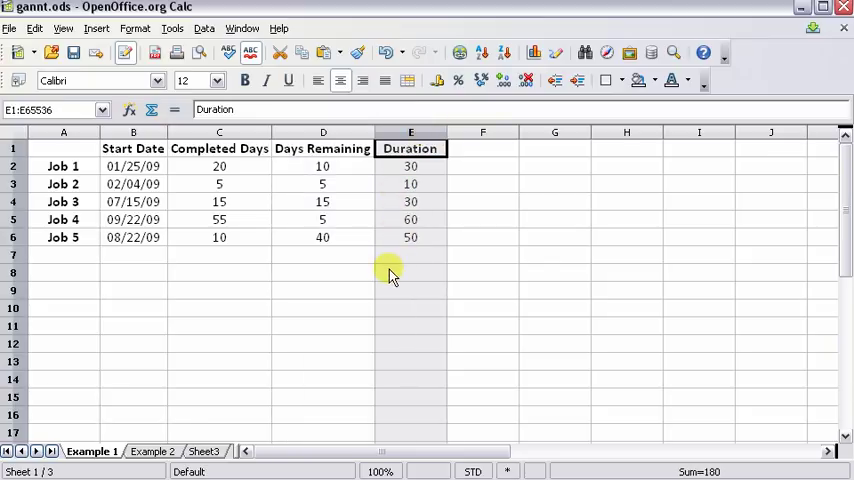
{"action": "left_click", "coordinate": [322, 237]}
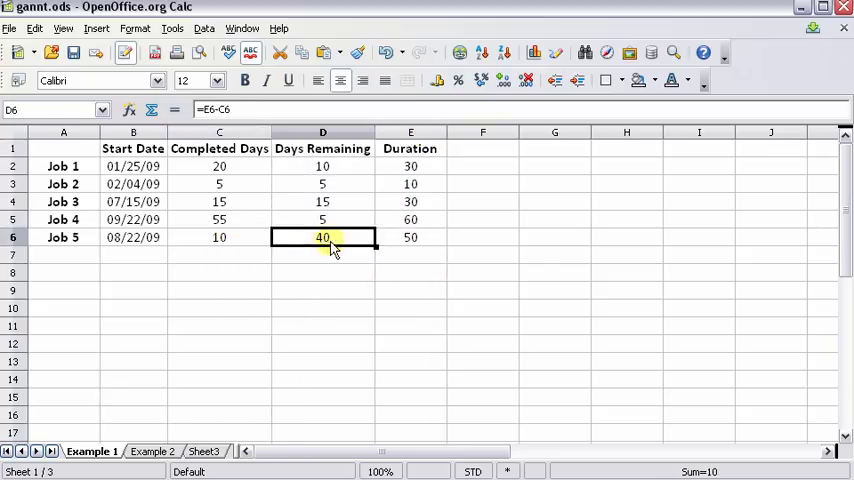
{"action": "left_click", "coordinate": [410, 237]}
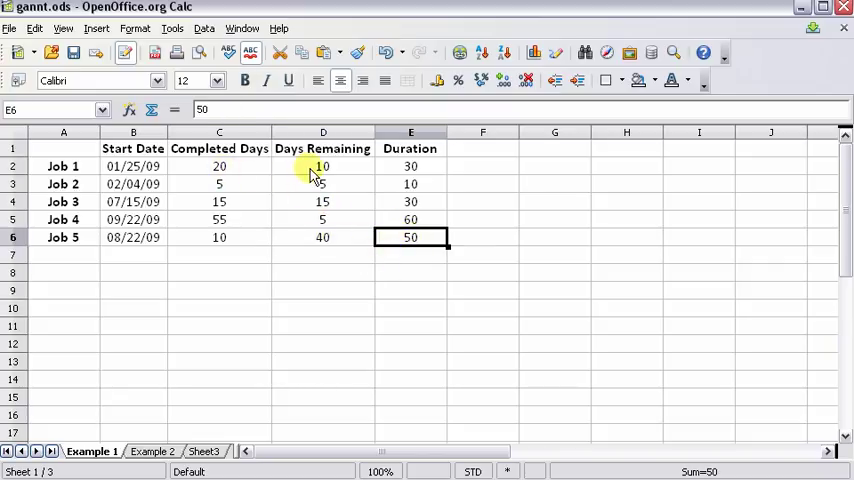
{"action": "left_click", "coordinate": [322, 166]}
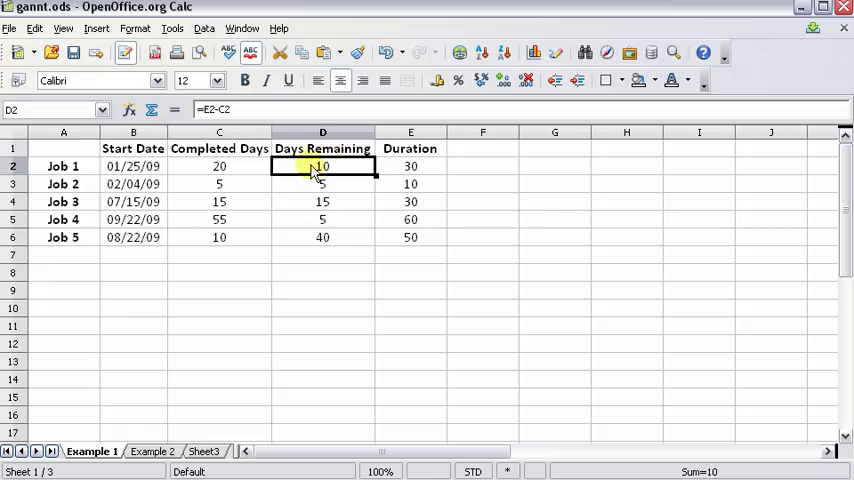
{"action": "double_click", "coordinate": [322, 166]}
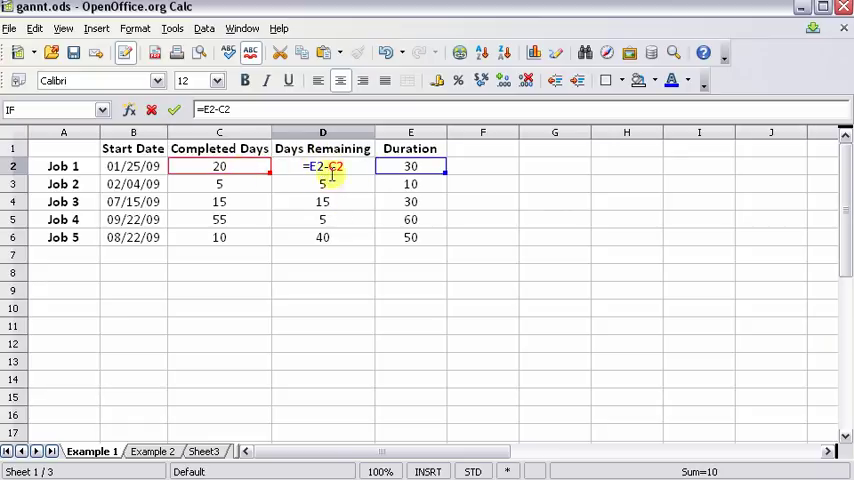
{"action": "mouse_move", "coordinate": [278, 199]}
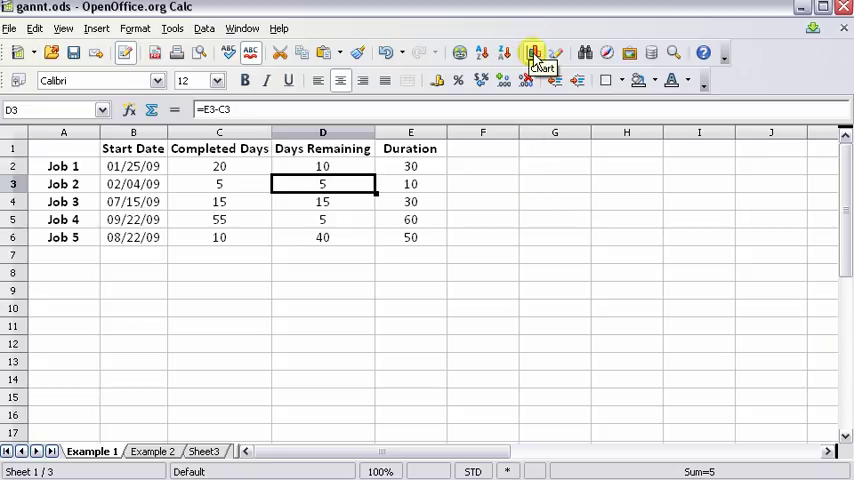
Step: Start a stacked bar chart, keeping the first row and column as labels
{"action": "left_click", "coordinate": [534, 53]}
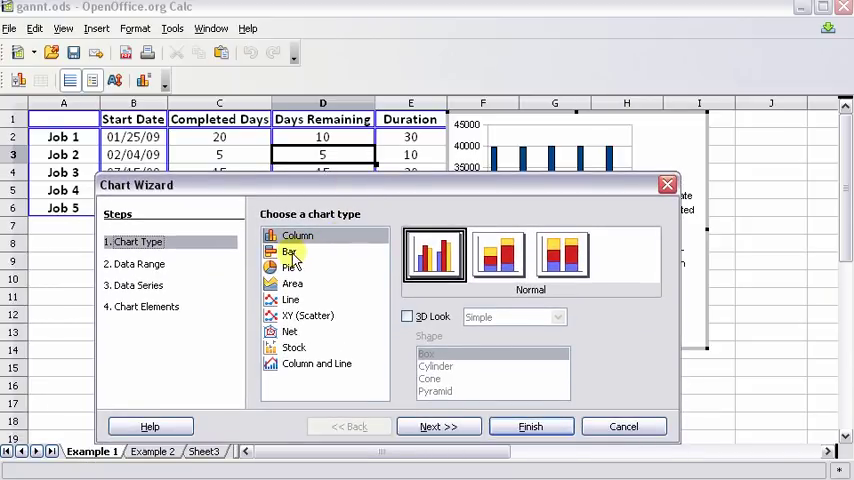
{"action": "left_click", "coordinate": [289, 251]}
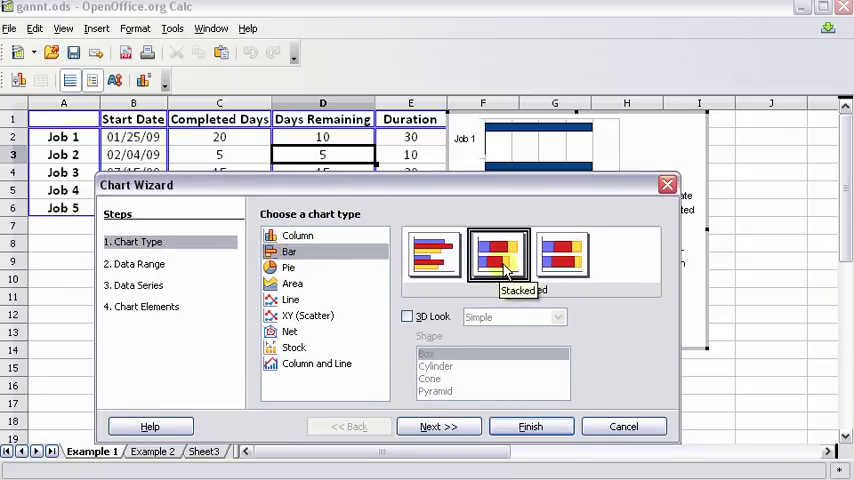
{"action": "left_click", "coordinate": [498, 255]}
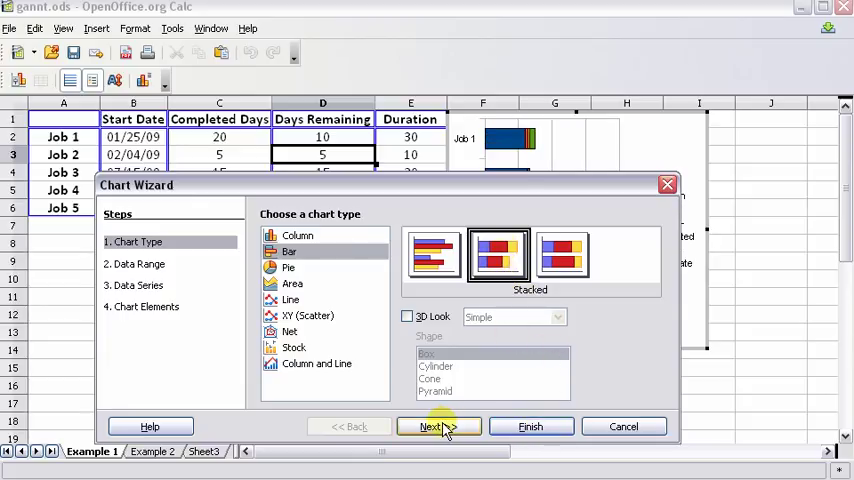
{"action": "left_click", "coordinate": [438, 426]}
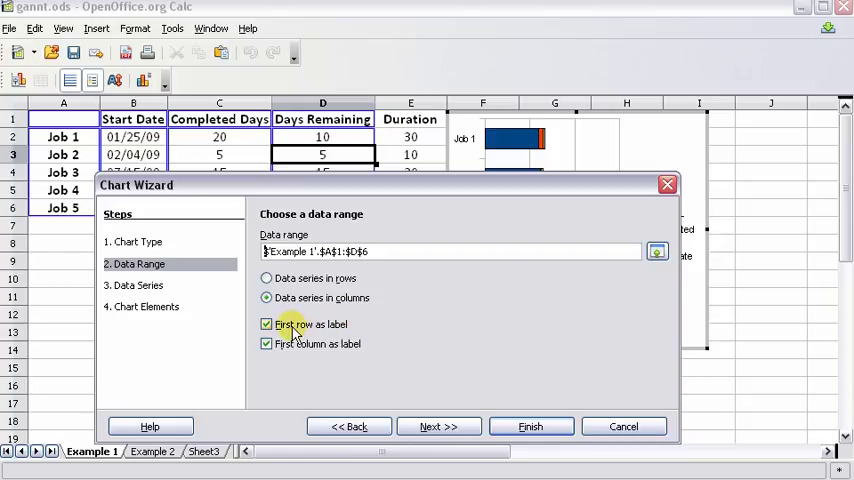
{"action": "mouse_move", "coordinate": [343, 350]}
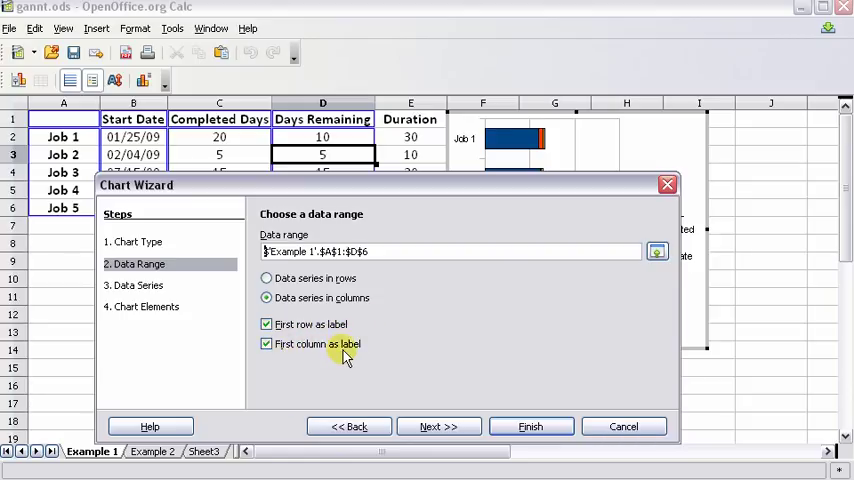
{"action": "left_click", "coordinate": [437, 426]}
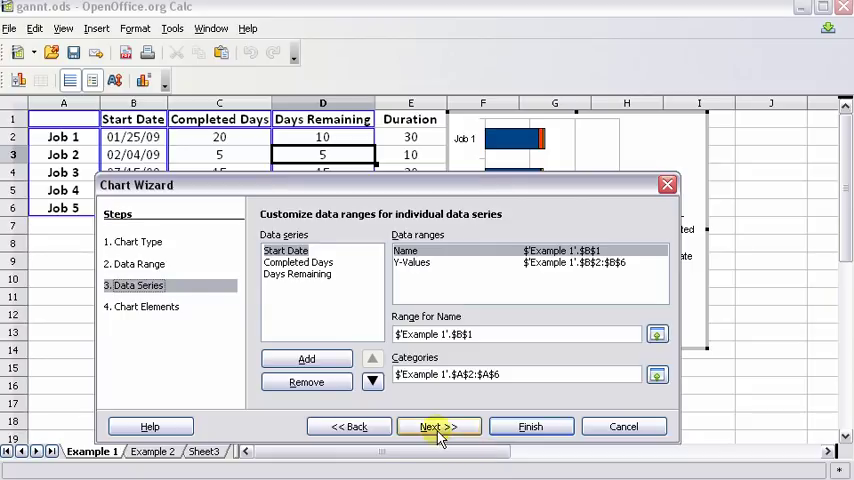
Step: Title the chart 'Job Schedule', label the axes 'Job Description' and 'Days', and hide the legend
{"action": "left_click", "coordinate": [438, 427]}
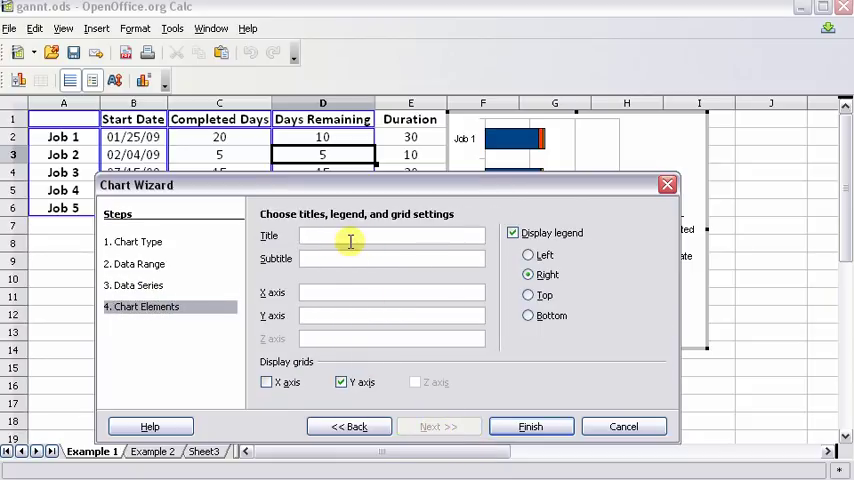
{"action": "type", "text": "Job Schedule"}
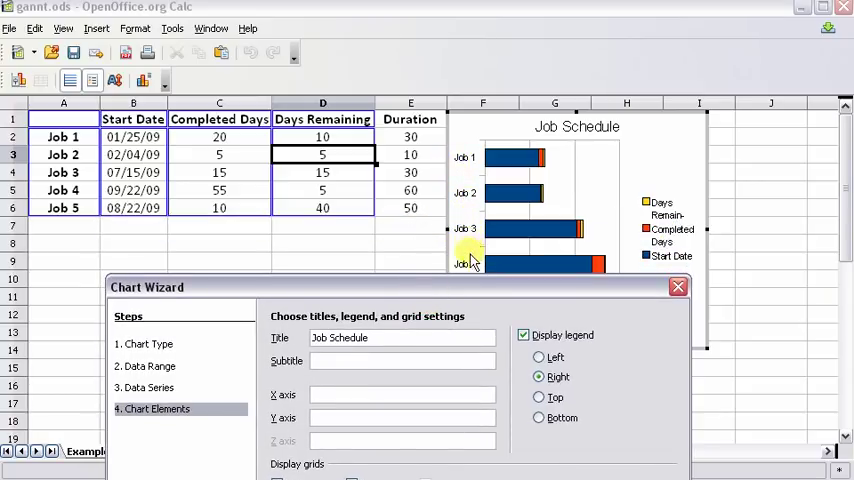
{"action": "mouse_move", "coordinate": [450, 195]}
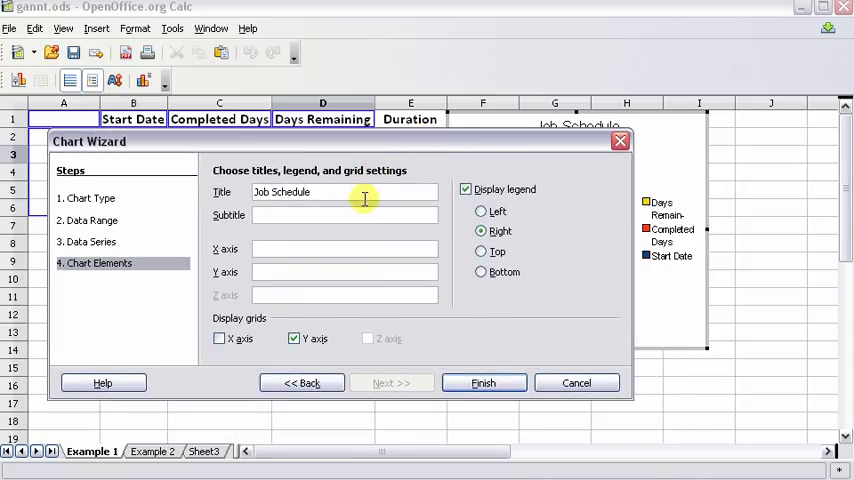
{"action": "type", "text": "Job"}
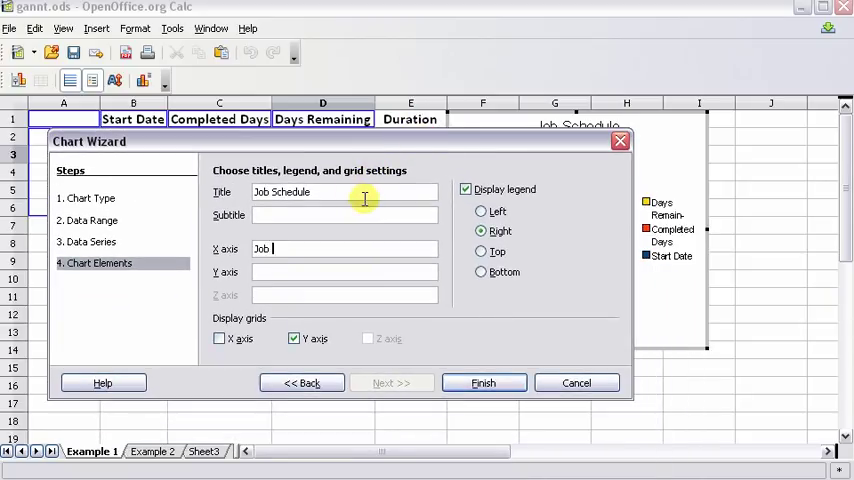
{"action": "type", "text": "Description"}
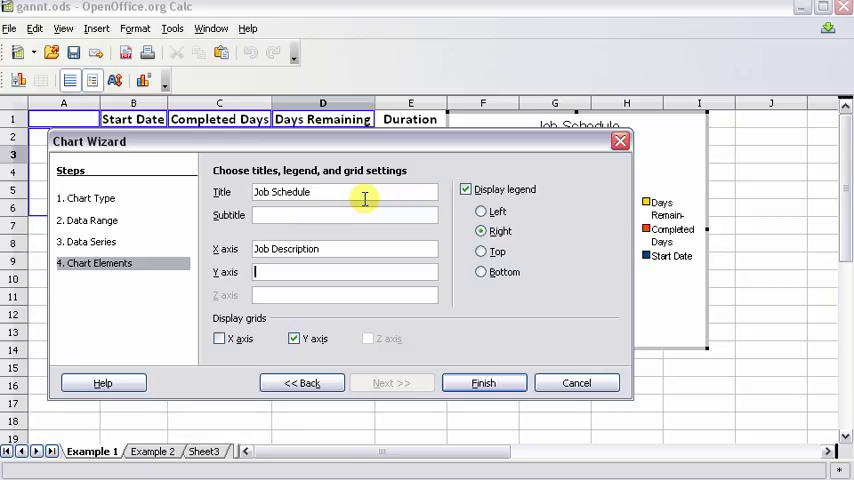
{"action": "type", "text": "Da"}
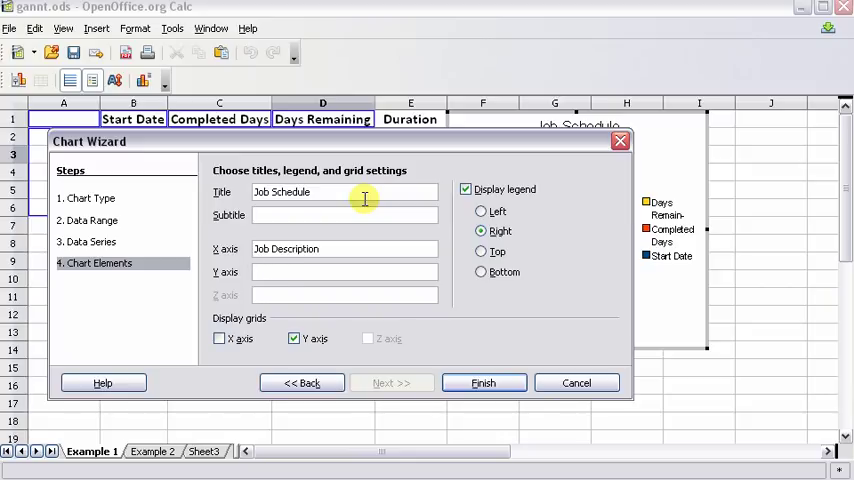
{"action": "type", "text": "Days"}
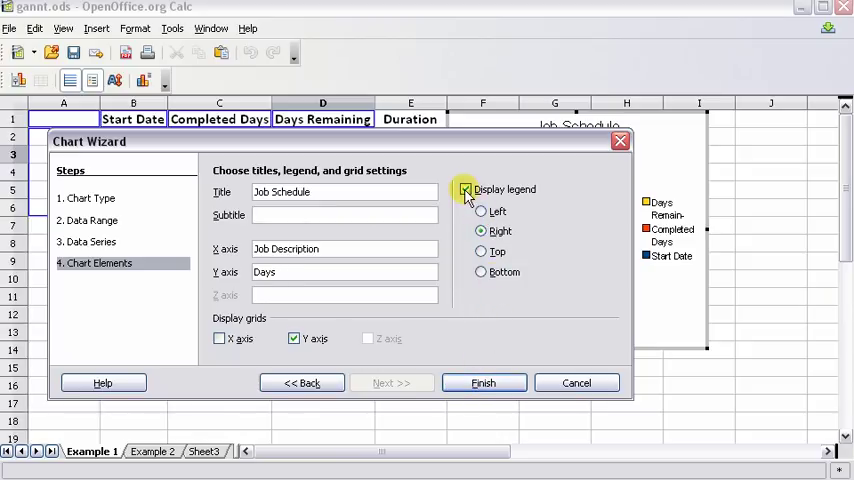
{"action": "left_click", "coordinate": [465, 189]}
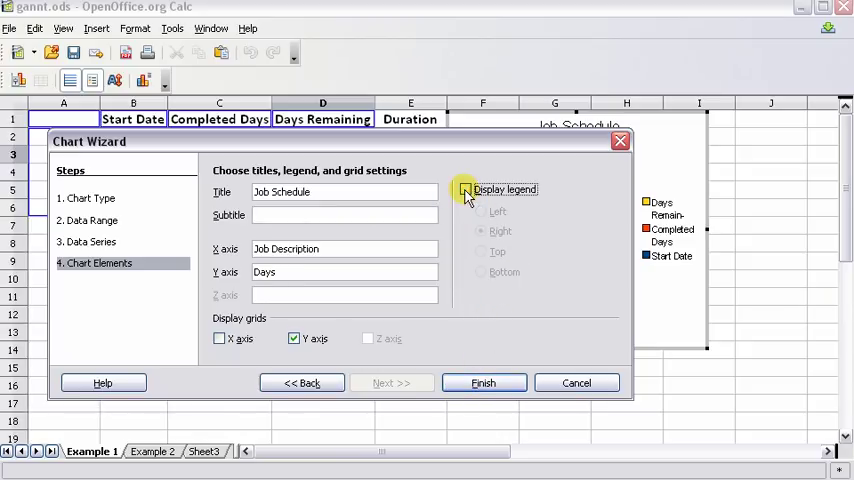
{"action": "left_click", "coordinate": [465, 189]}
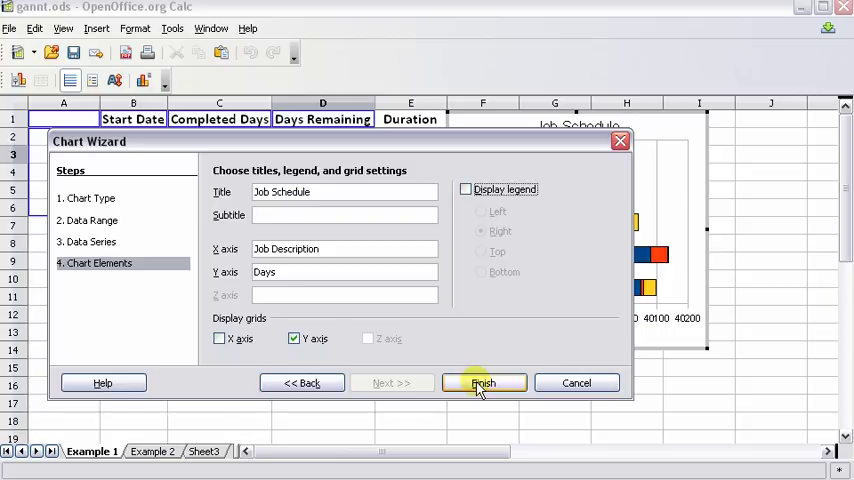
{"action": "left_click", "coordinate": [483, 383]}
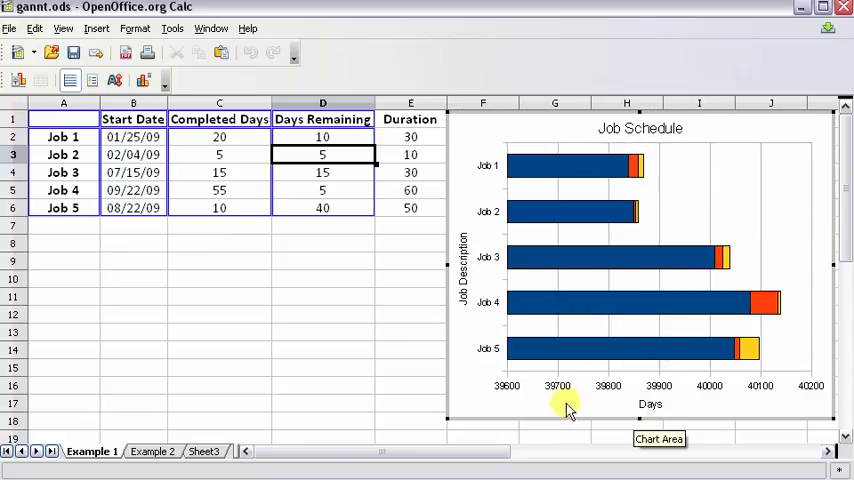
{"action": "mouse_move", "coordinate": [760, 408]}
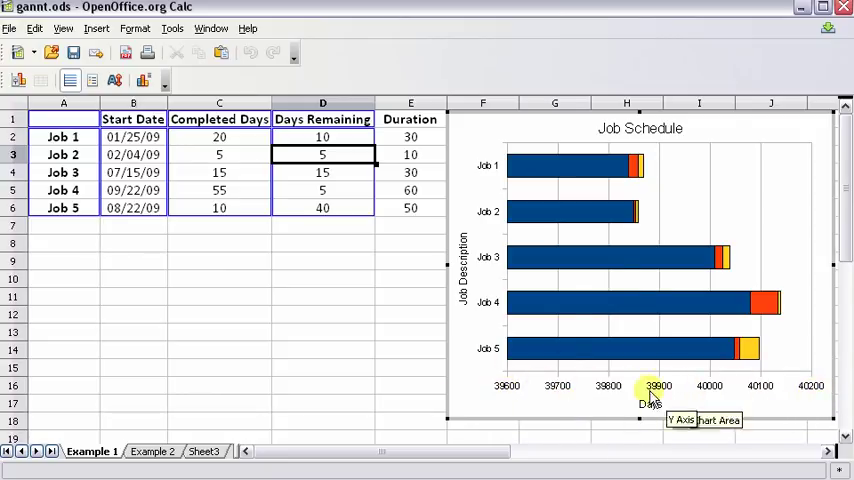
{"action": "mouse_move", "coordinate": [510, 387]}
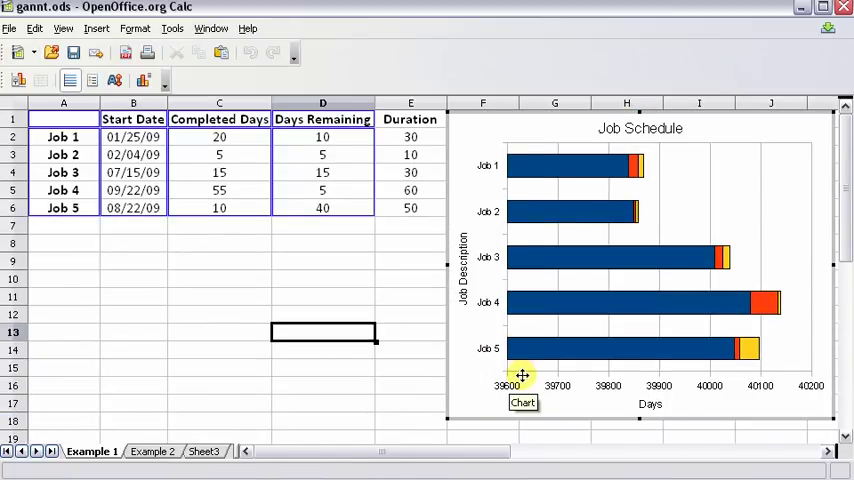
{"action": "mouse_move", "coordinate": [518, 385]}
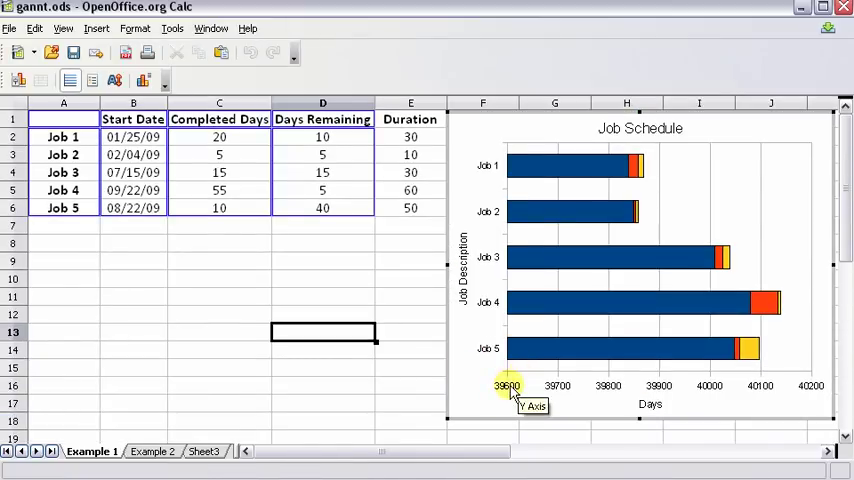
Step: Format the day axis labels as MM/DD/YY dates instead of serial numbers
{"action": "right_click", "coordinate": [508, 386]}
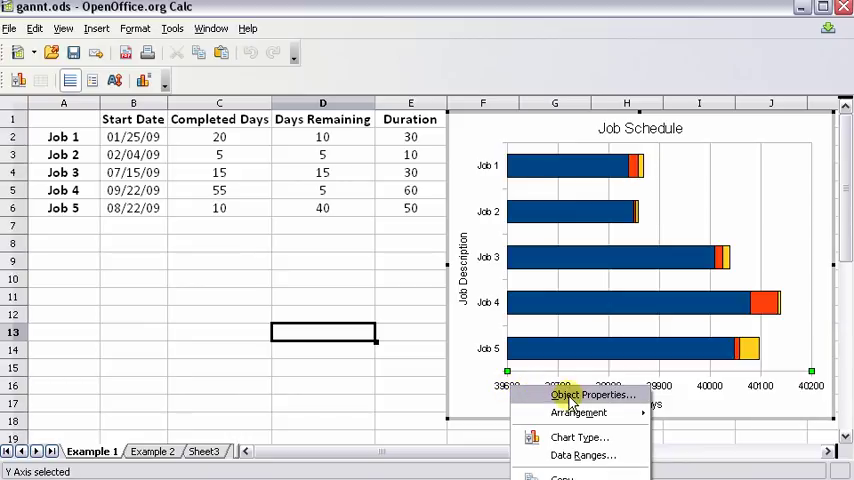
{"action": "left_click", "coordinate": [593, 394]}
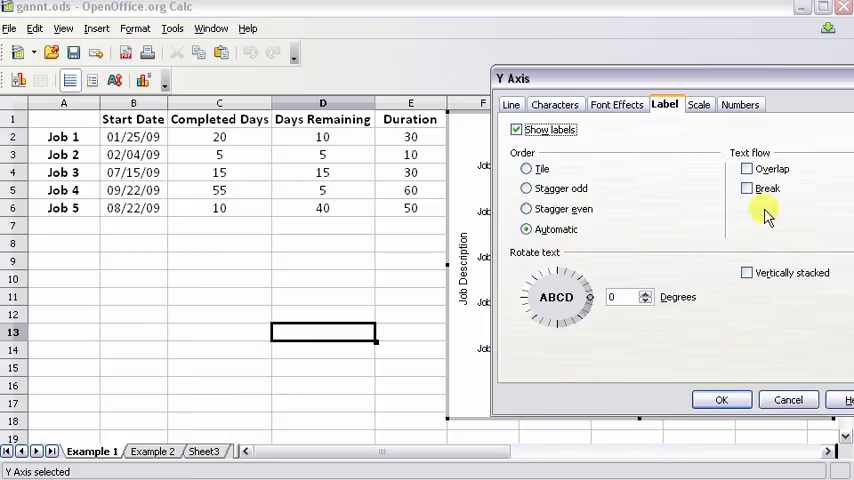
{"action": "left_click", "coordinate": [739, 104]}
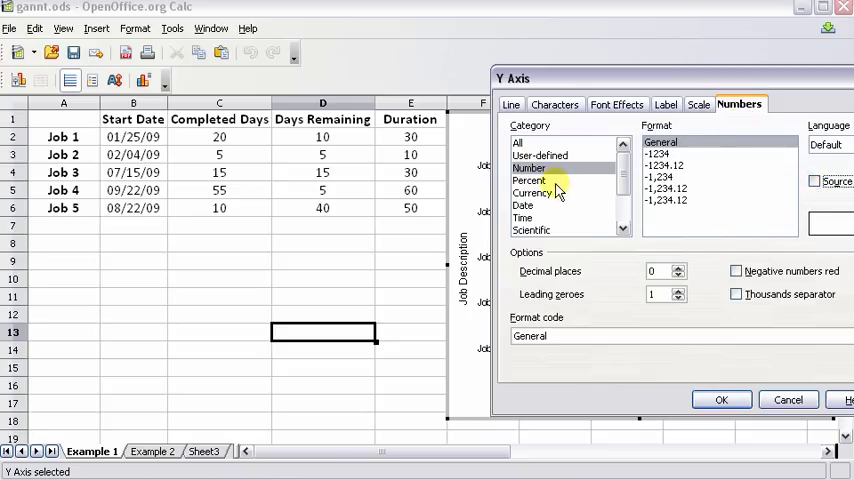
{"action": "left_click", "coordinate": [523, 205]}
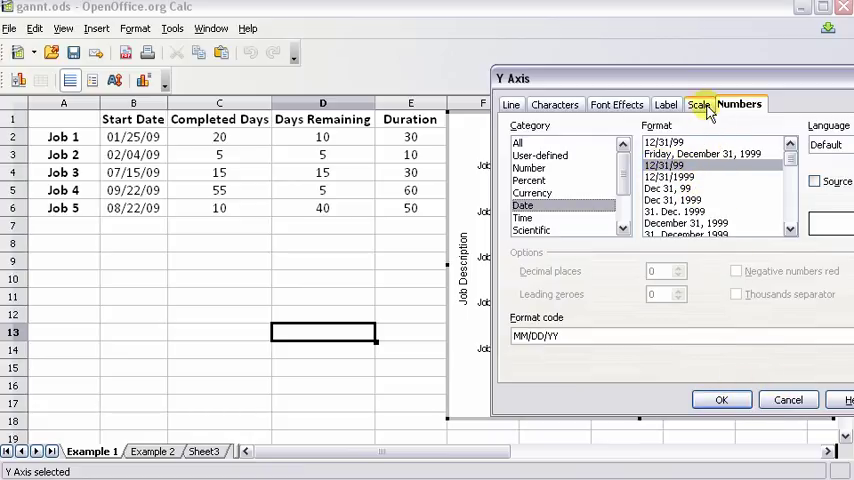
{"action": "left_click", "coordinate": [698, 104]}
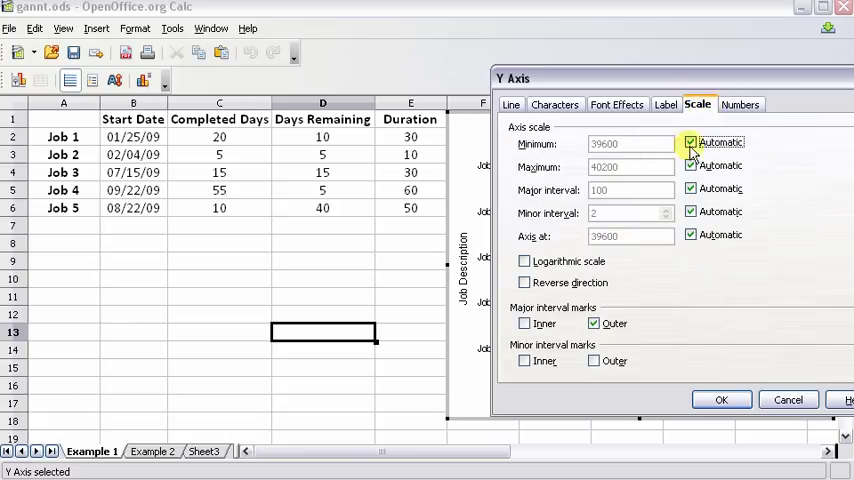
{"action": "left_click", "coordinate": [690, 142]}
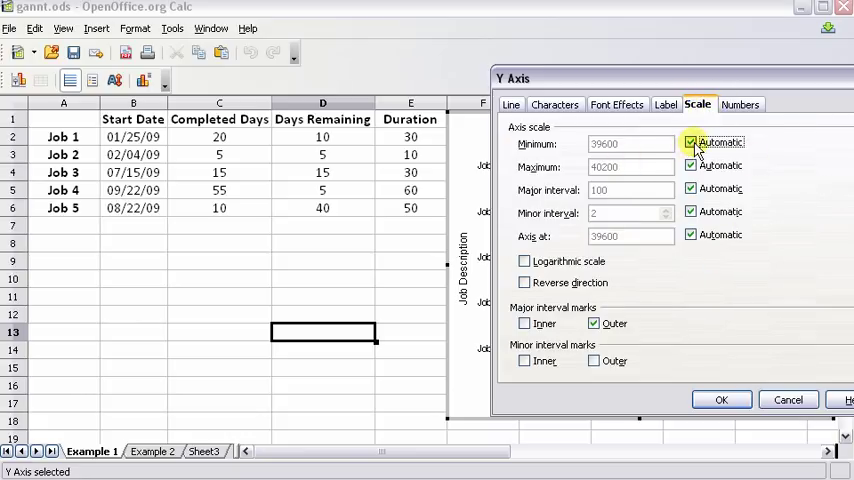
{"action": "left_click", "coordinate": [721, 399]}
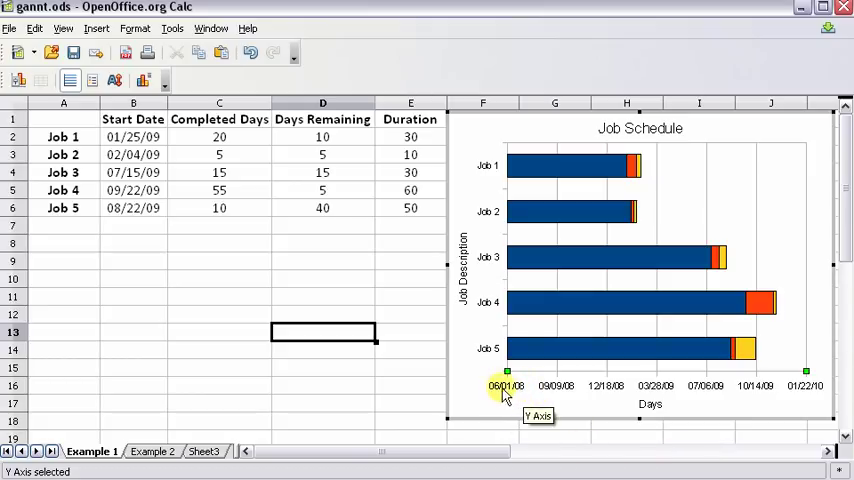
{"action": "mouse_move", "coordinate": [512, 393]}
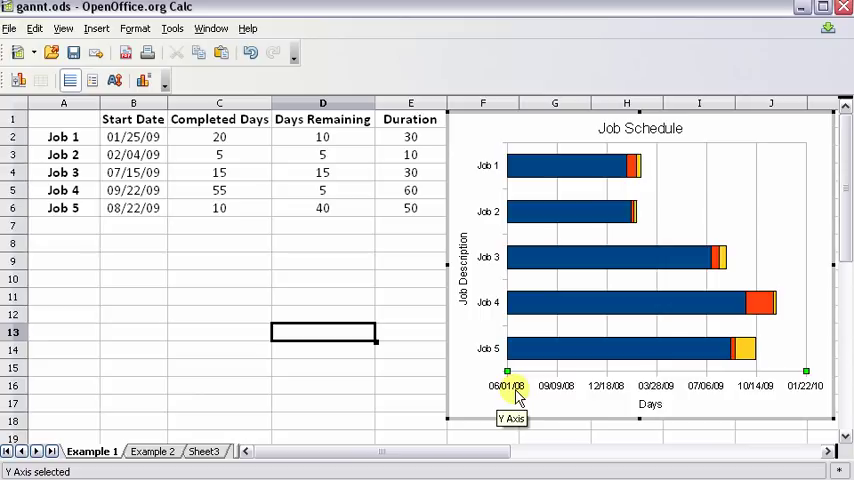
{"action": "mouse_move", "coordinate": [813, 400]}
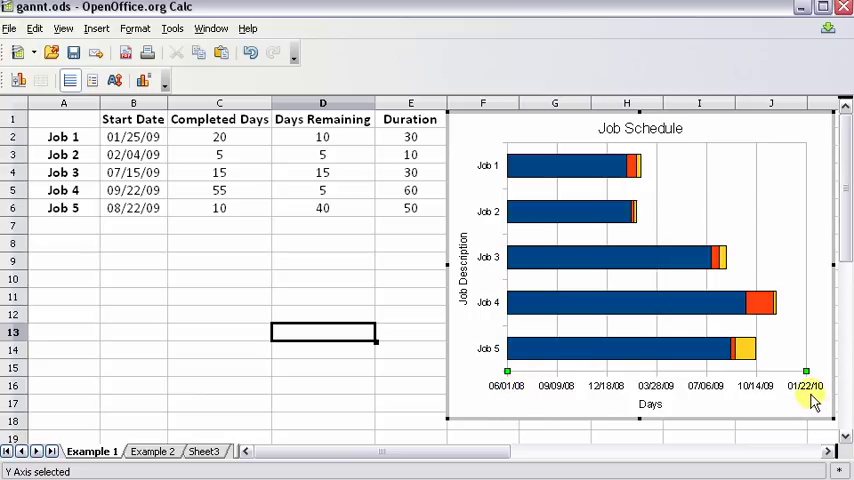
{"action": "mouse_move", "coordinate": [813, 398]}
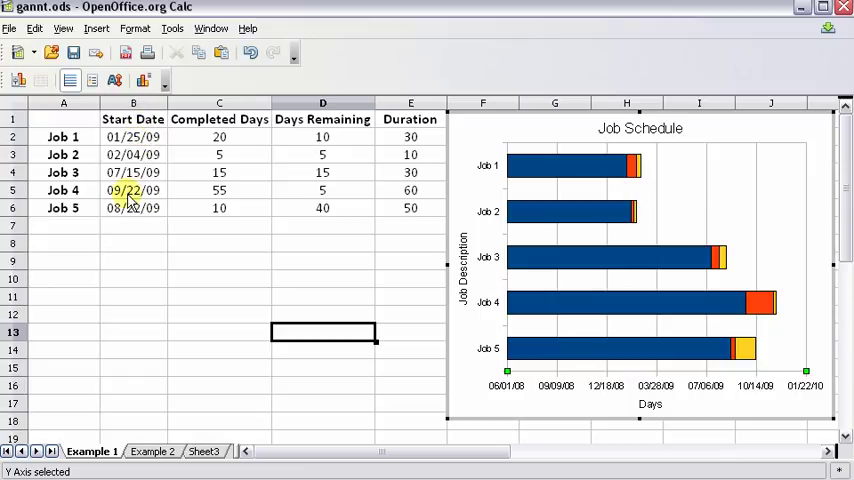
Step: Set the date axis to start at 01/01/09, with 50-day major intervals
{"action": "right_click", "coordinate": [518, 388]}
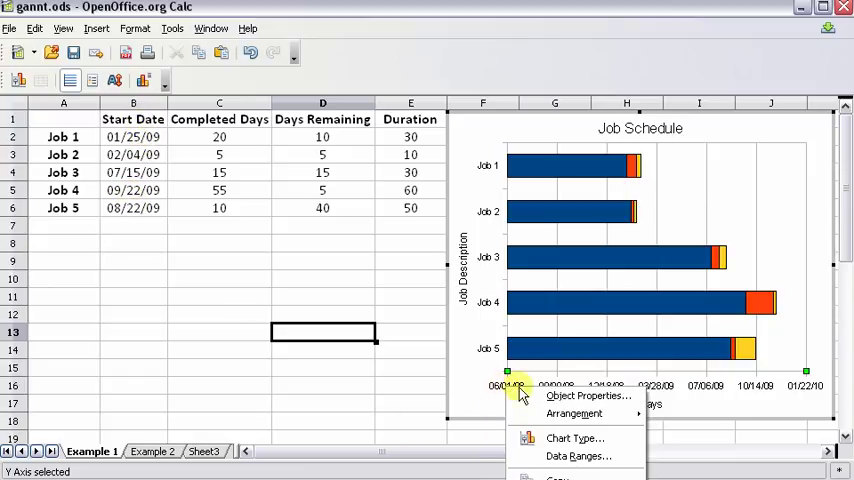
{"action": "left_click", "coordinate": [588, 396]}
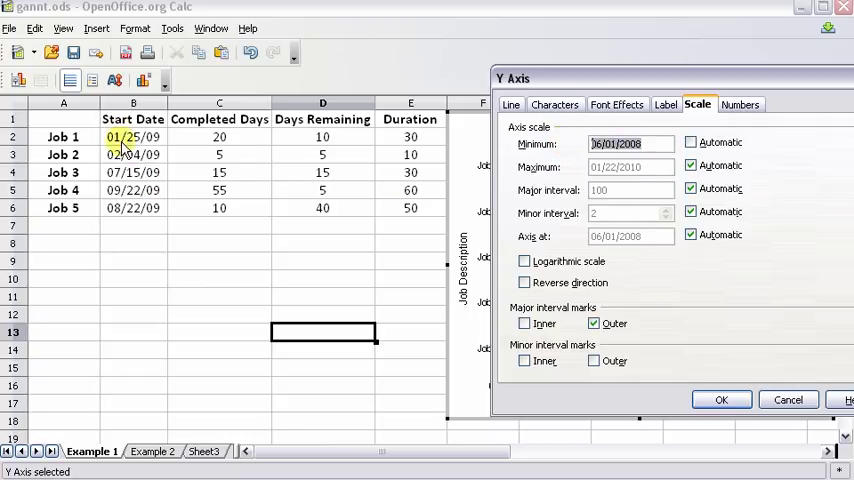
{"action": "mouse_move", "coordinate": [160, 140]}
{"action": "type", "text": "1"}
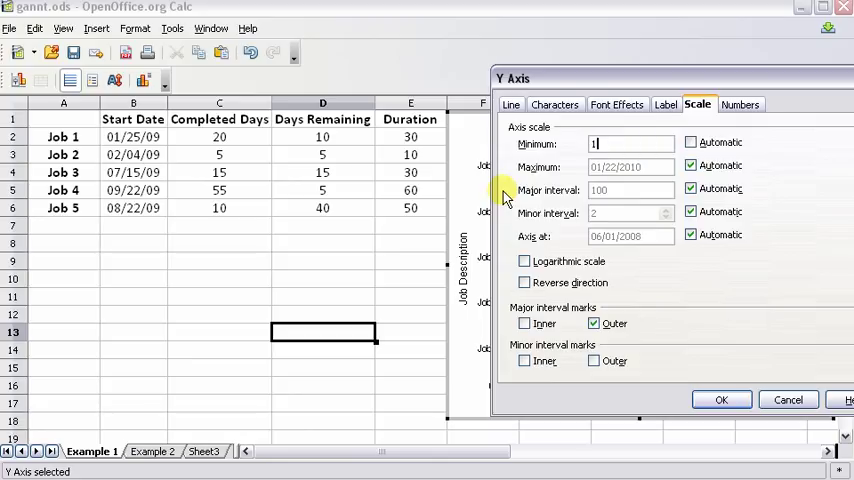
{"action": "type", "text": "/1/09"}
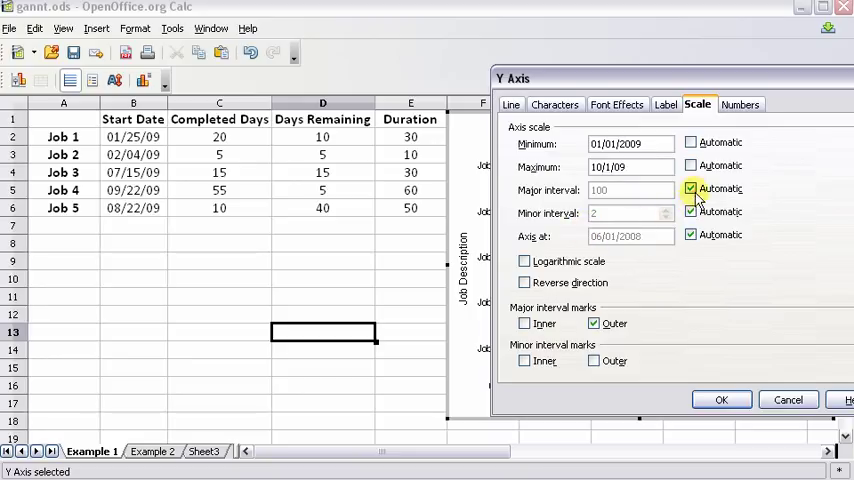
{"action": "left_click", "coordinate": [690, 189]}
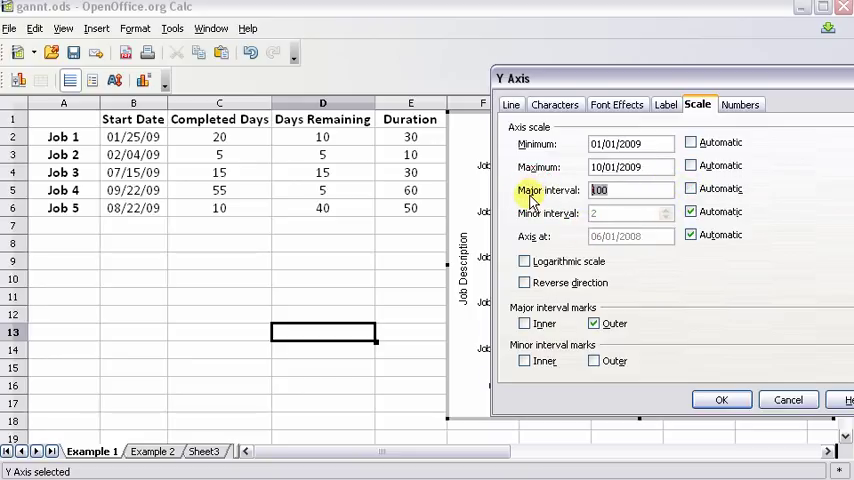
{"action": "type", "text": "50"}
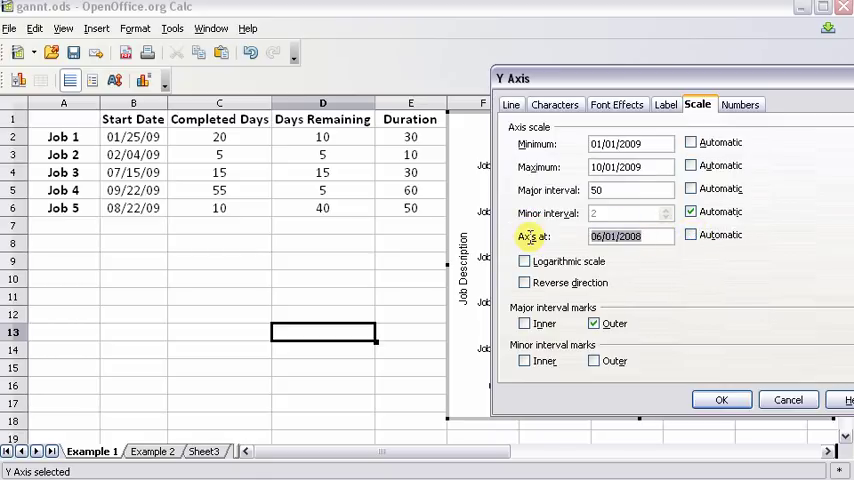
{"action": "type", "text": "1/1/09"}
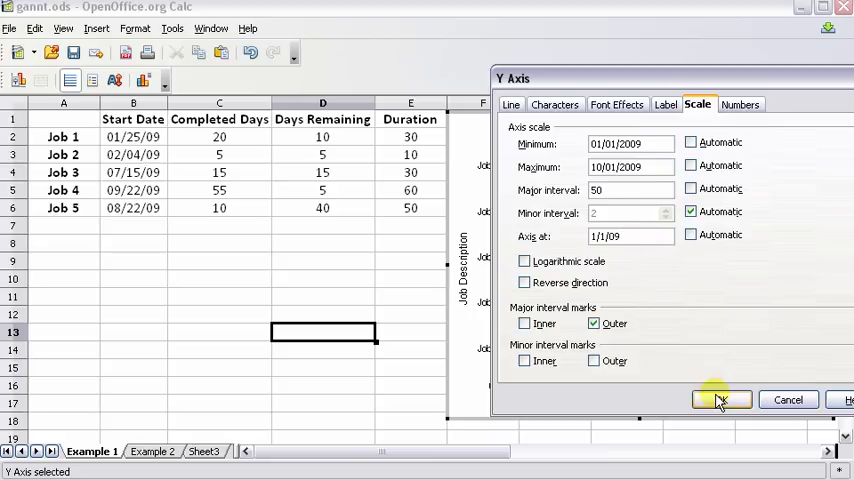
{"action": "left_click", "coordinate": [720, 400]}
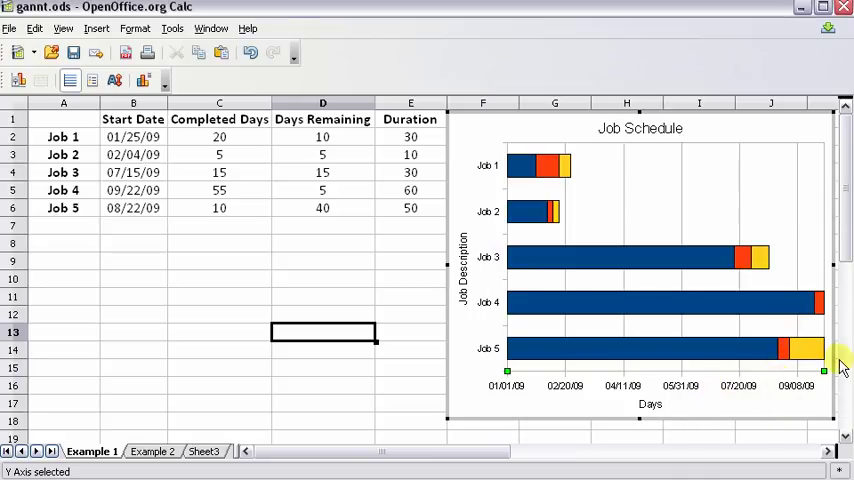
{"action": "mouse_move", "coordinate": [460, 250]}
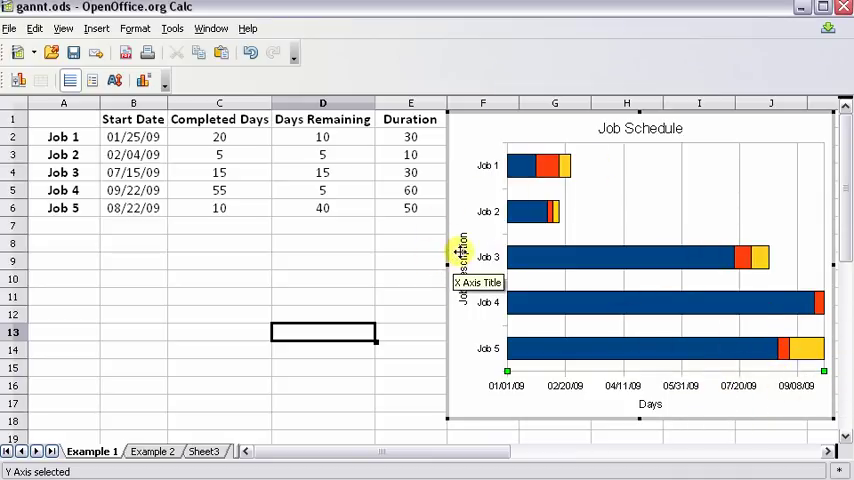
{"action": "mouse_move", "coordinate": [600, 260]}
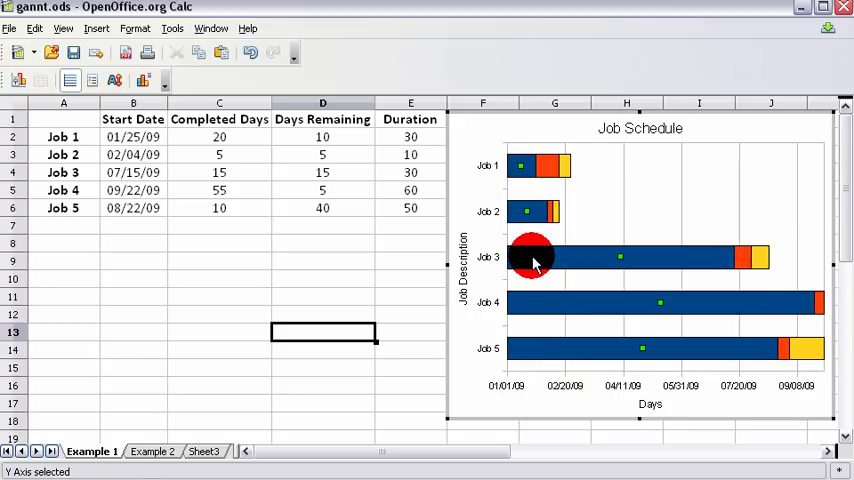
Step: Give the Start Date bars an invisible border and no area fill
{"action": "right_click", "coordinate": [532, 256]}
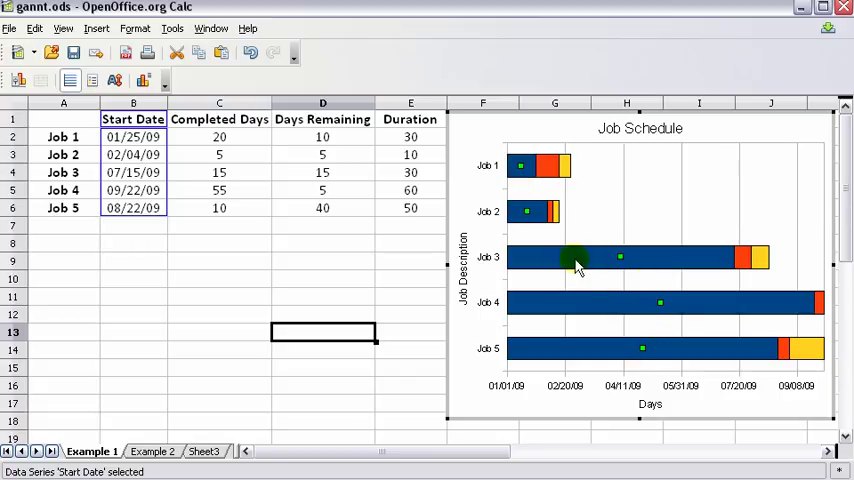
{"action": "double_click", "coordinate": [575, 258]}
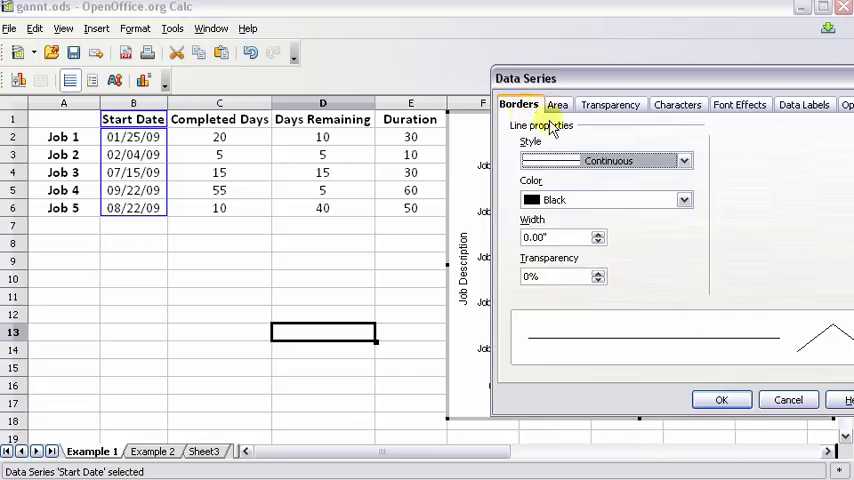
{"action": "left_click", "coordinate": [683, 160]}
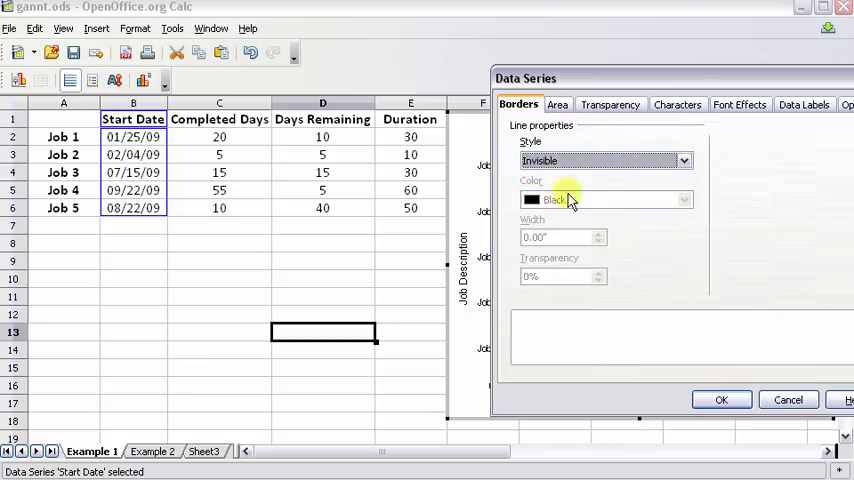
{"action": "left_click", "coordinate": [557, 104]}
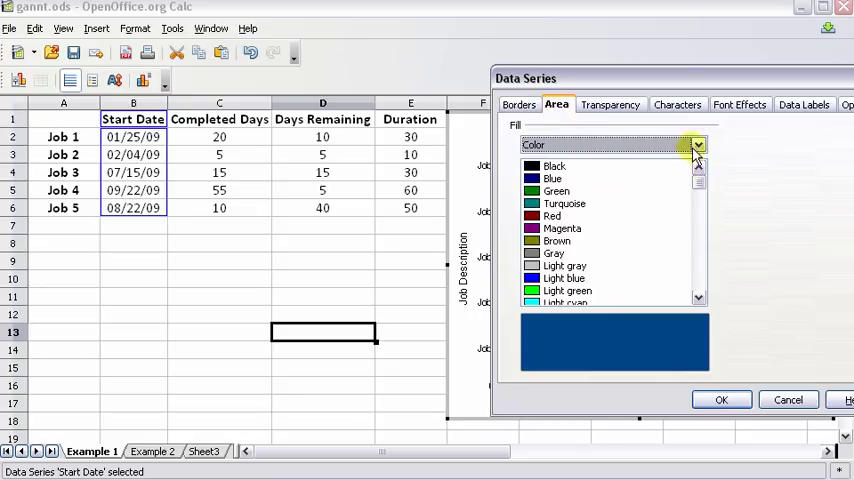
{"action": "left_click", "coordinate": [533, 144]}
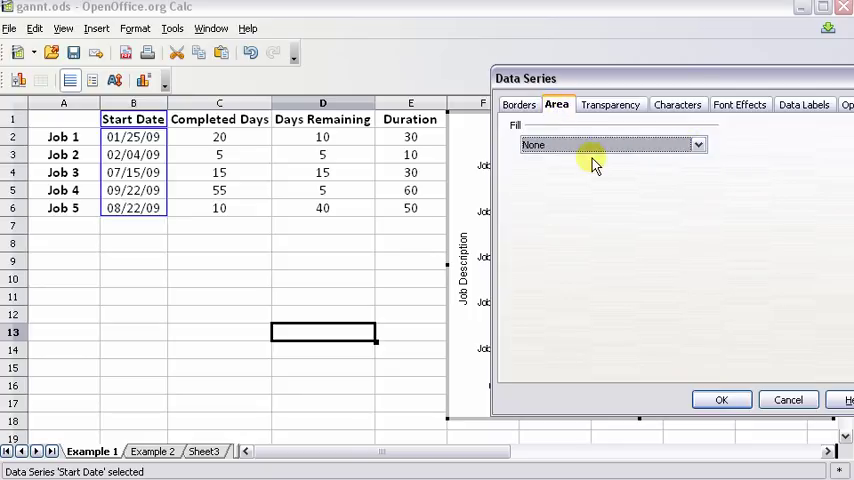
{"action": "left_click", "coordinate": [721, 399]}
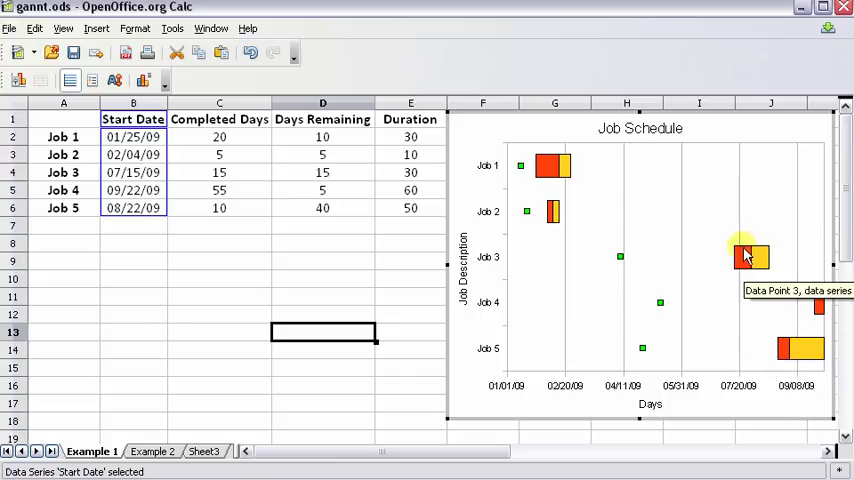
{"action": "mouse_move", "coordinate": [711, 260]}
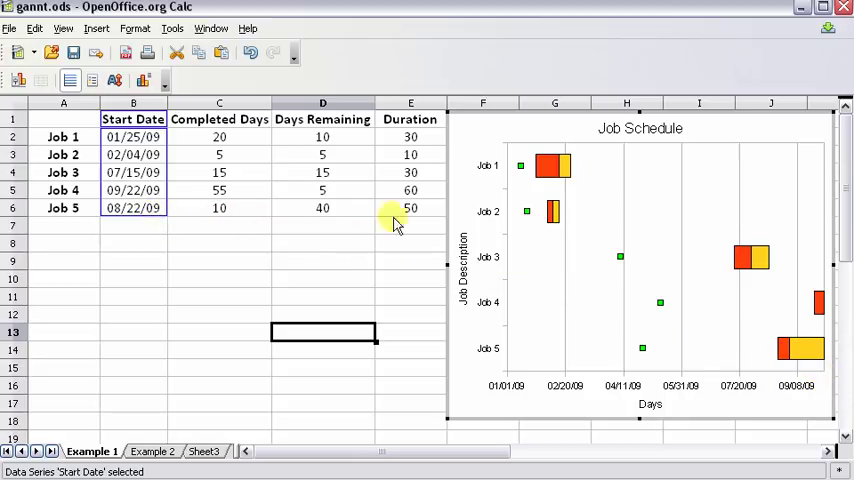
{"action": "mouse_move", "coordinate": [808, 358]}
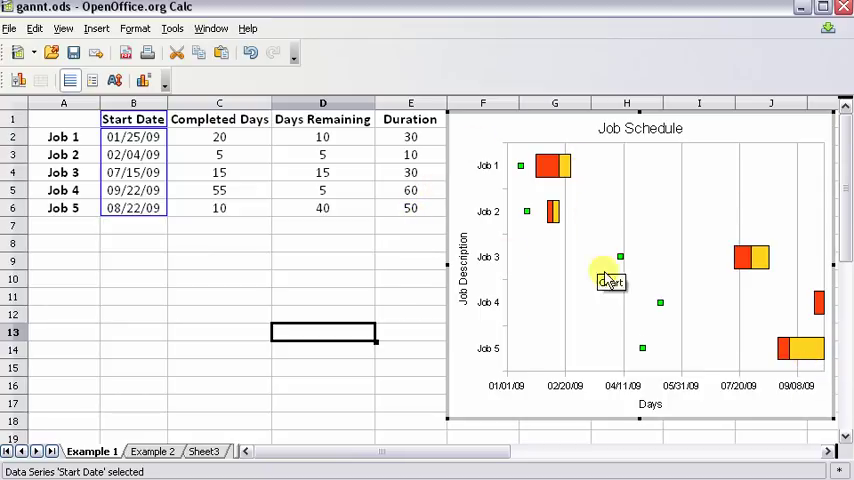
{"action": "mouse_move", "coordinate": [620, 378]}
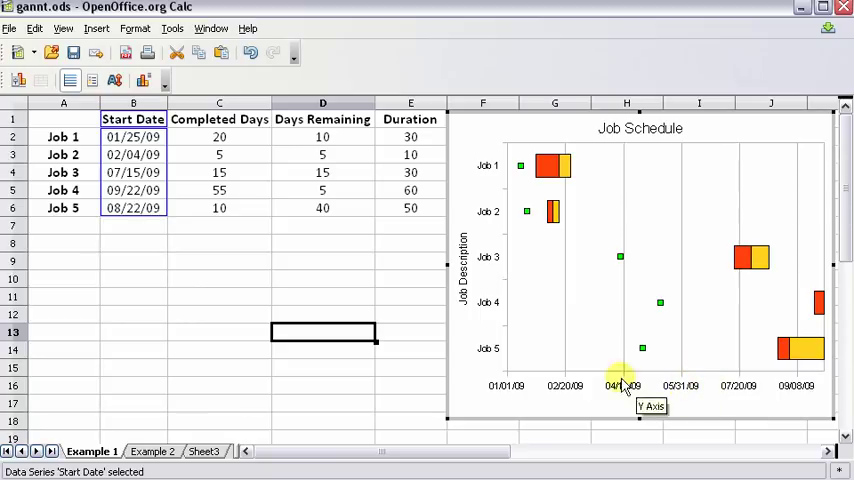
Step: Raise the date axis maximum to 12/1/09
{"action": "right_click", "coordinate": [620, 385]}
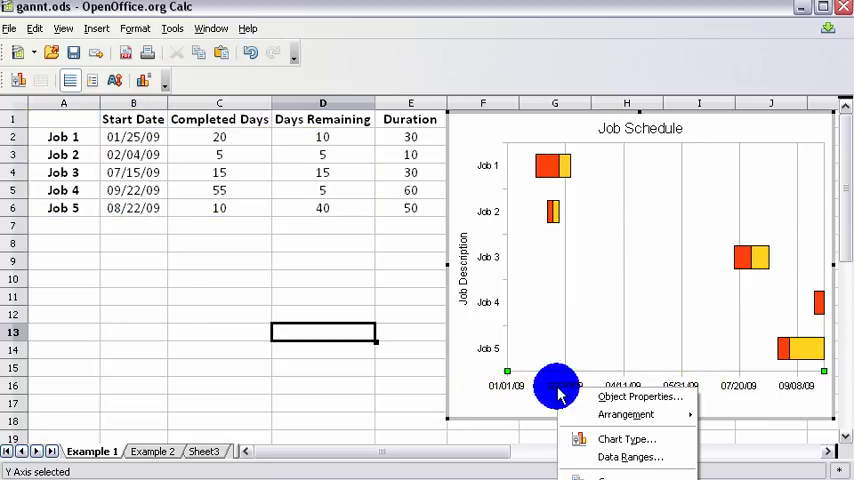
{"action": "mouse_move", "coordinate": [717, 378]}
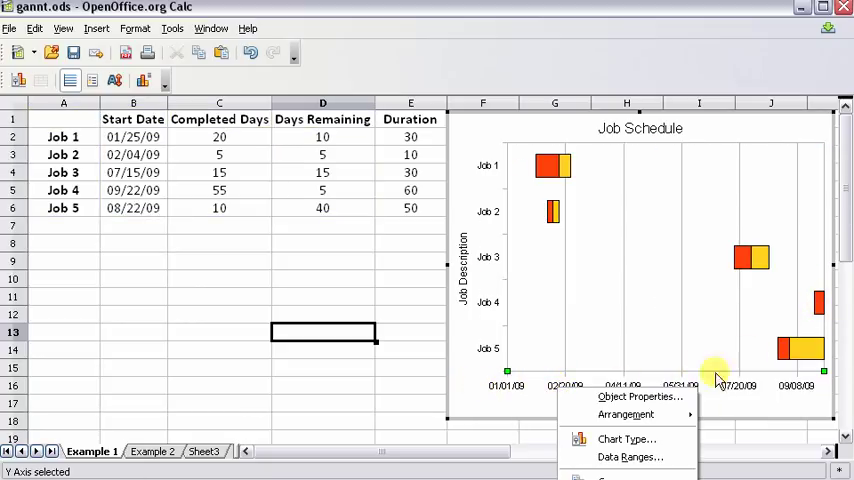
{"action": "left_click", "coordinate": [641, 397]}
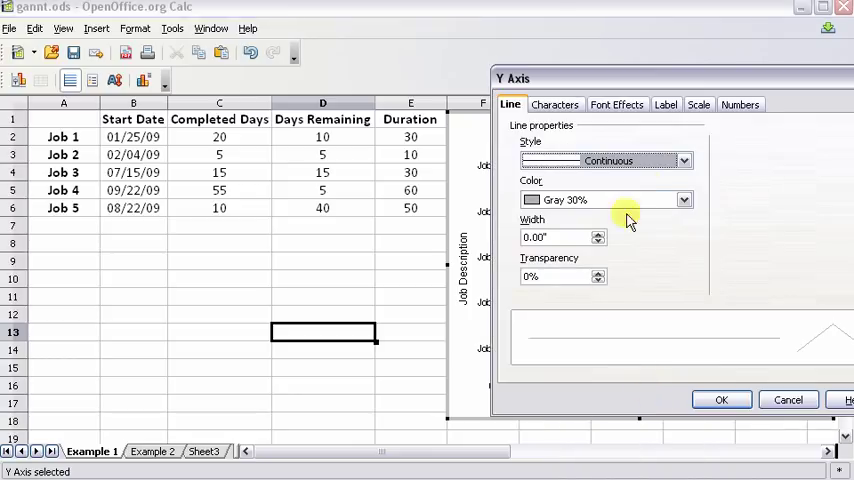
{"action": "left_click", "coordinate": [698, 104]}
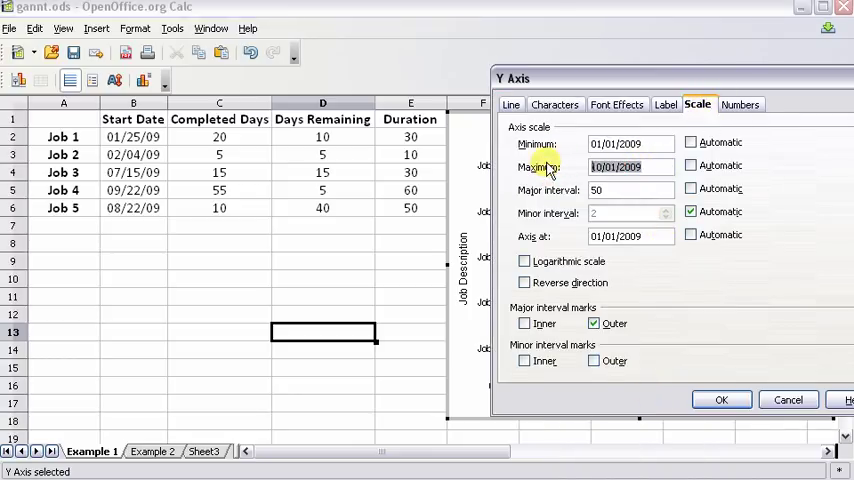
{"action": "type", "text": "11/1/09"}
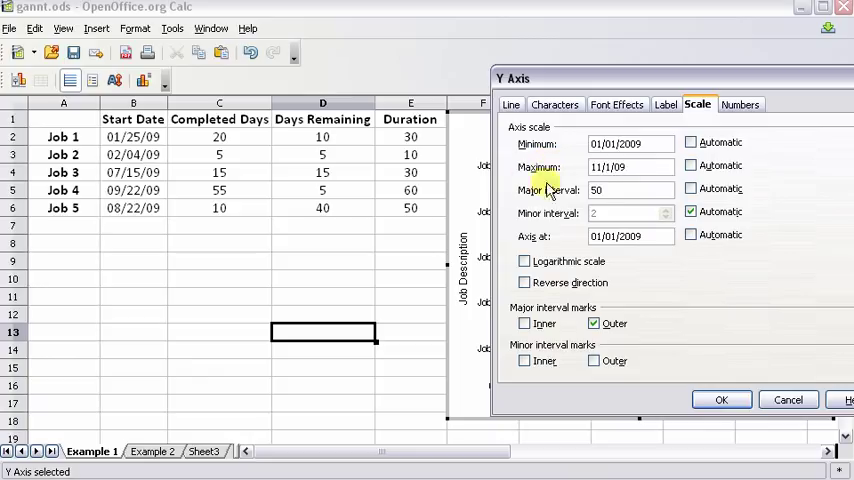
{"action": "left_click", "coordinate": [721, 399]}
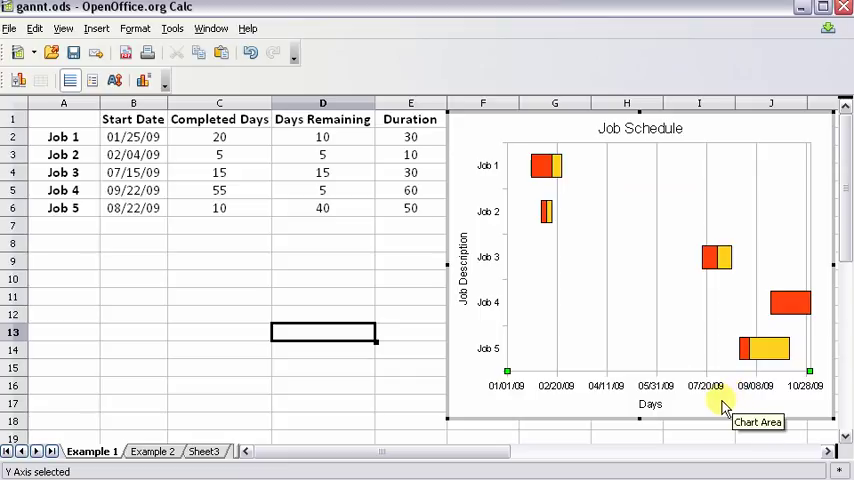
{"action": "mouse_move", "coordinate": [812, 315]}
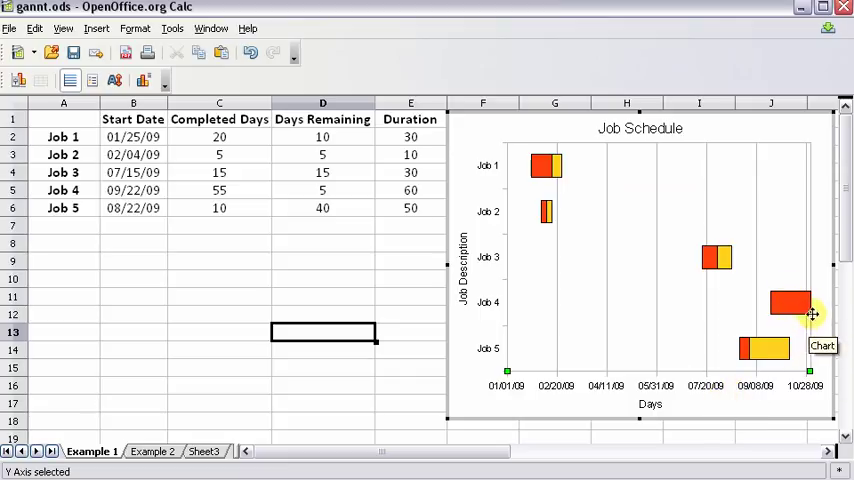
{"action": "mouse_move", "coordinate": [800, 307]}
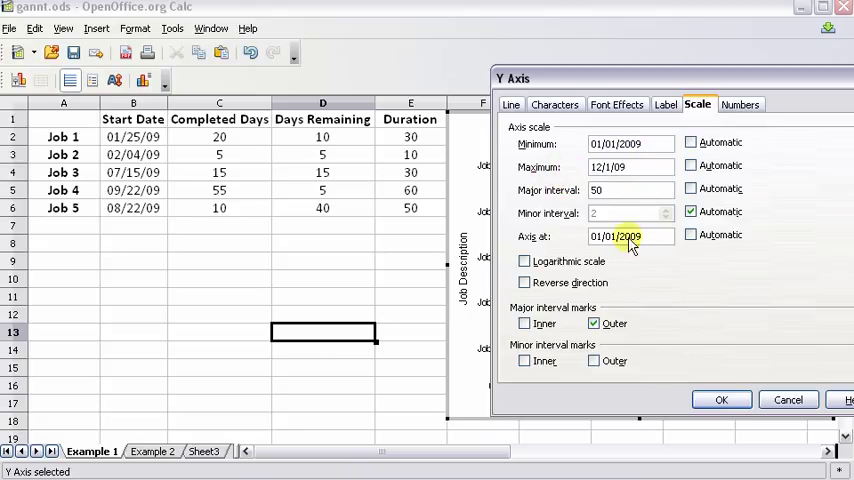
{"action": "left_click", "coordinate": [721, 399]}
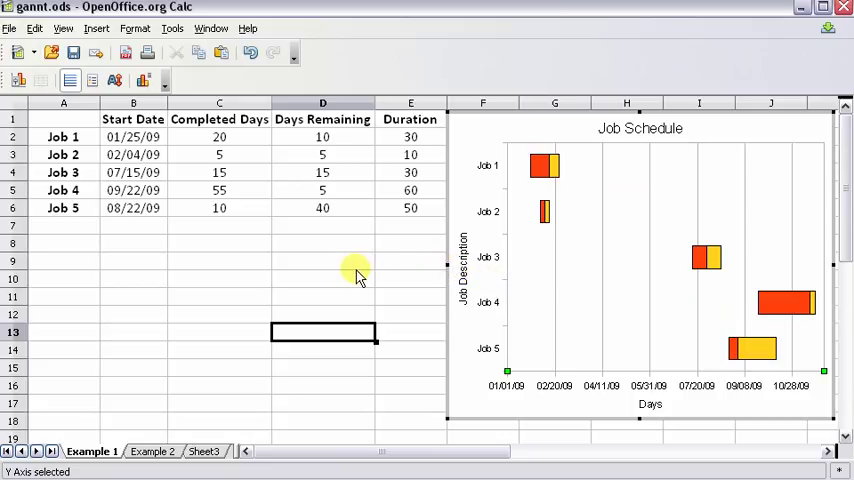
{"action": "mouse_move", "coordinate": [545, 168]}
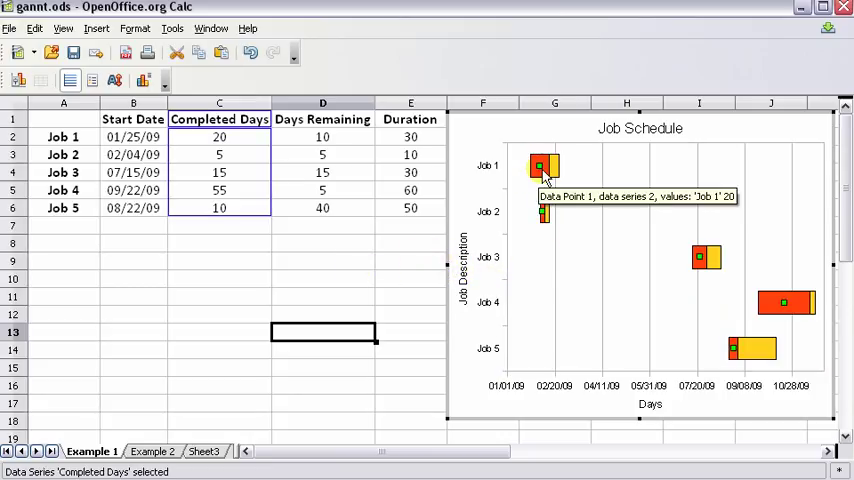
Step: Fill the Completed Days bars with partly transparent green
{"action": "right_click", "coordinate": [543, 165]}
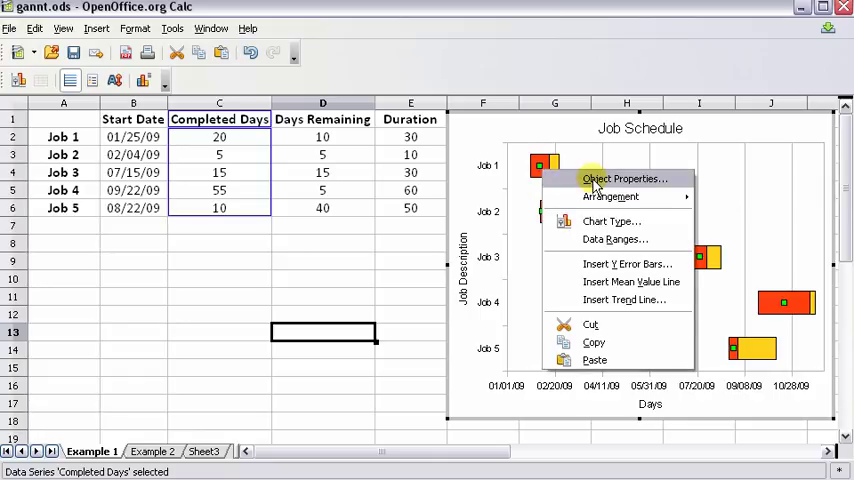
{"action": "left_click", "coordinate": [623, 179]}
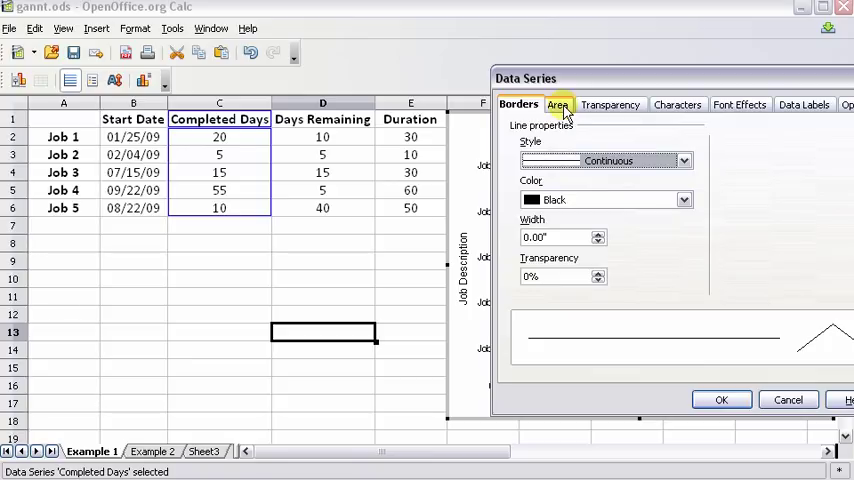
{"action": "left_click", "coordinate": [558, 104]}
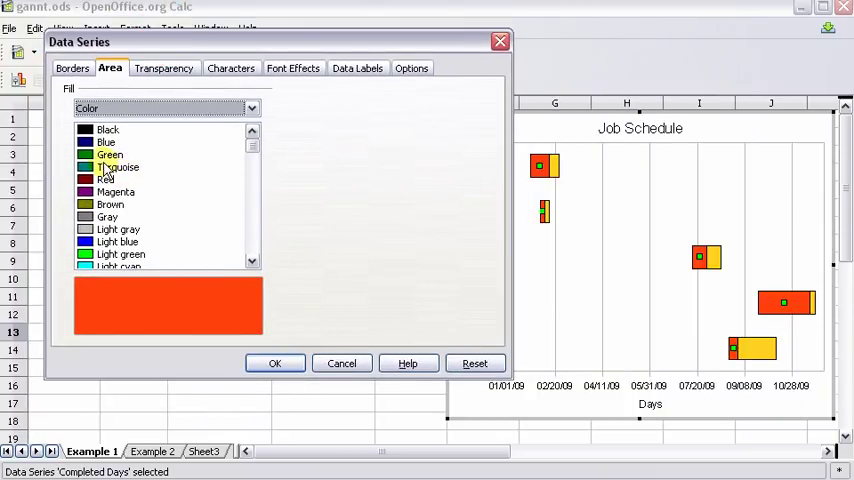
{"action": "left_click", "coordinate": [109, 155]}
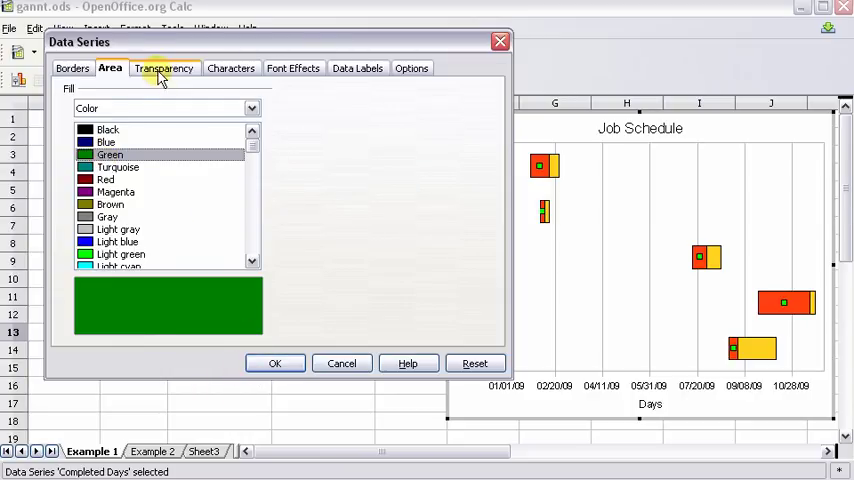
{"action": "left_click", "coordinate": [163, 68]}
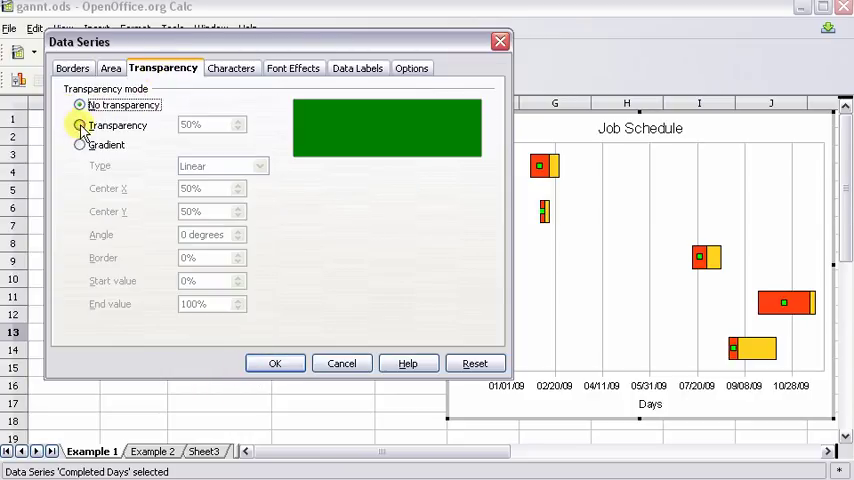
{"action": "left_click", "coordinate": [275, 363]}
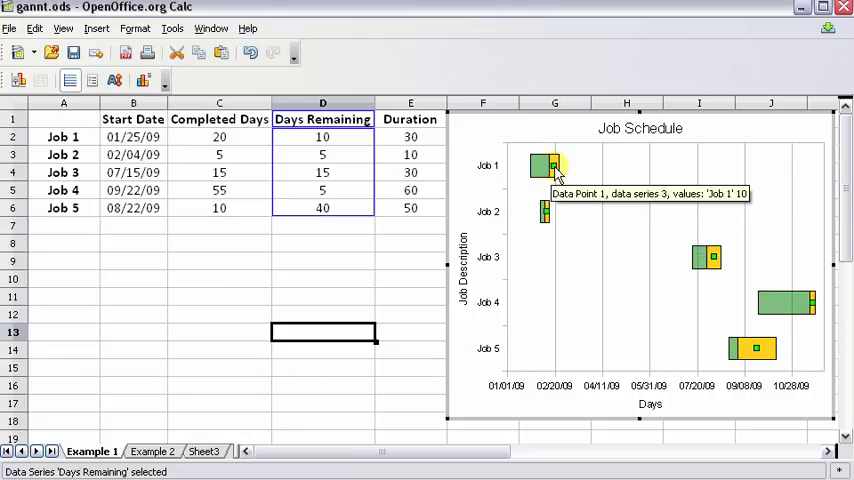
Step: Fill the Days Remaining bars with red at 25% transparency
{"action": "double_click", "coordinate": [553, 166]}
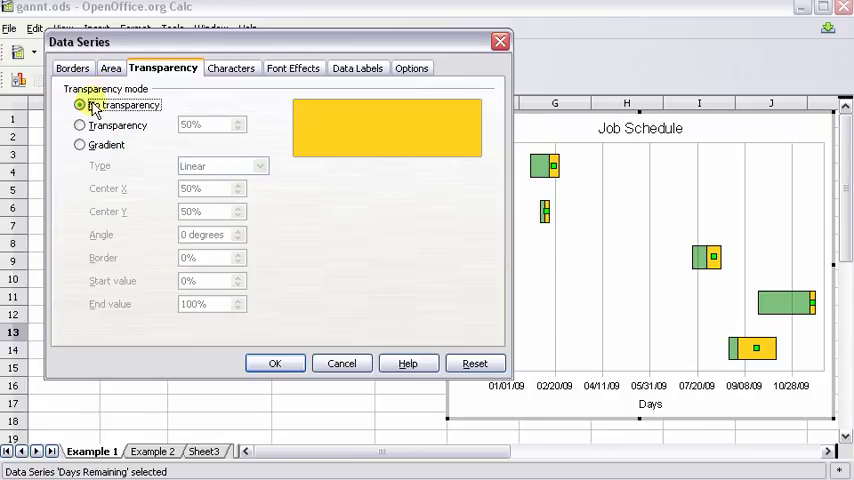
{"action": "left_click", "coordinate": [80, 125]}
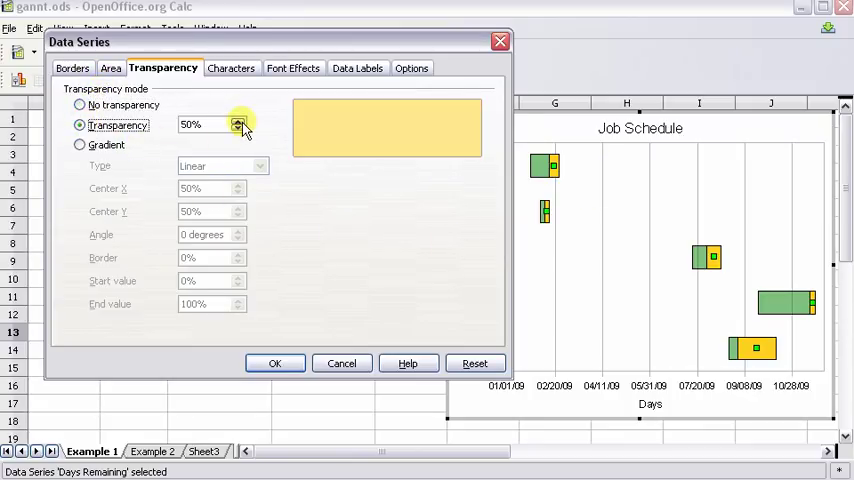
{"action": "left_click", "coordinate": [239, 121]}
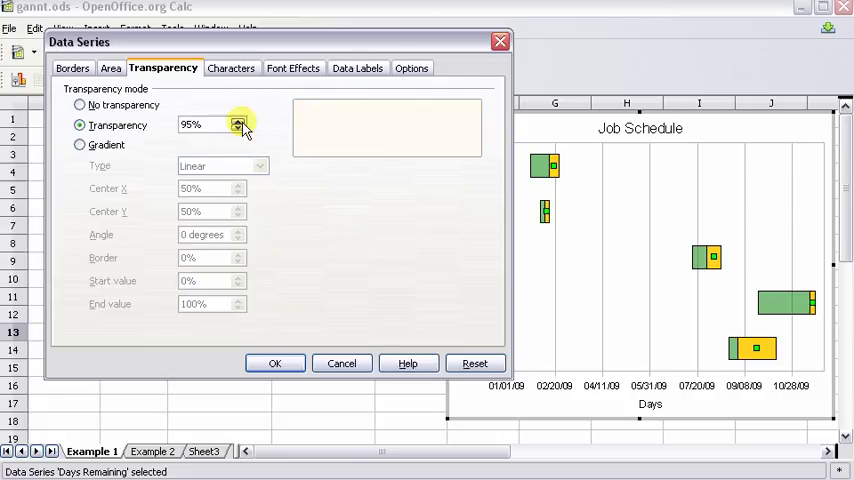
{"action": "left_click", "coordinate": [239, 130]}
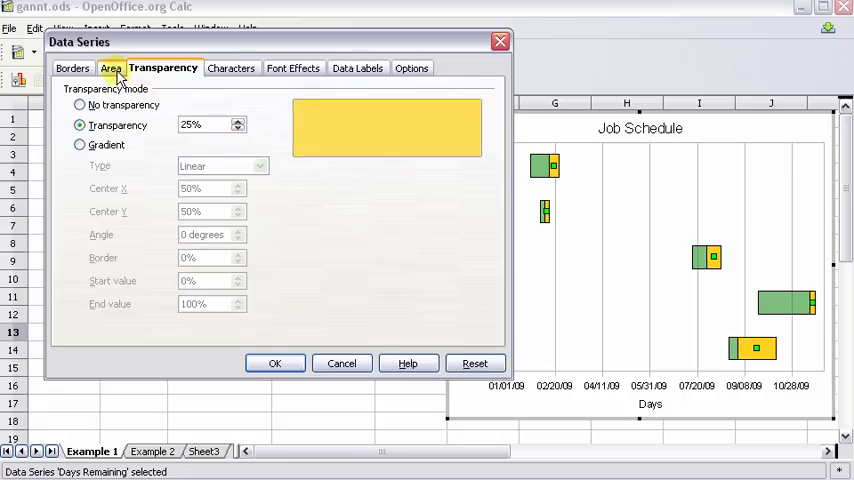
{"action": "left_click", "coordinate": [110, 68]}
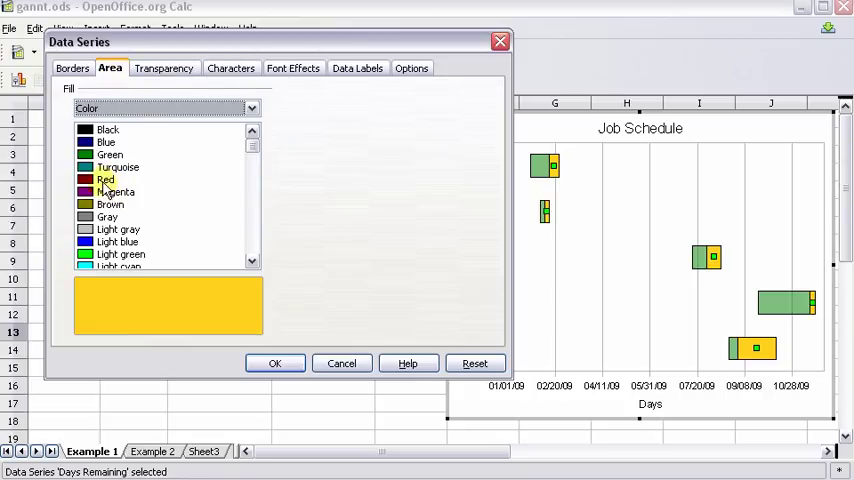
{"action": "left_click", "coordinate": [275, 363]}
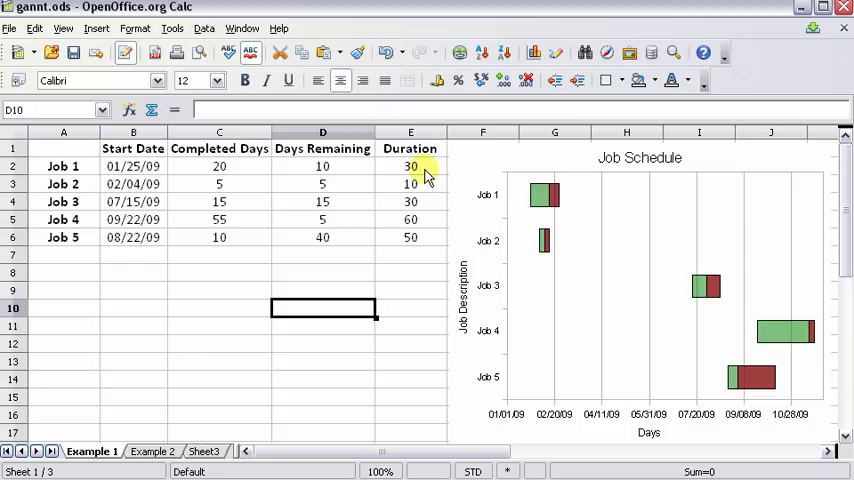
{"action": "mouse_move", "coordinate": [572, 218]}
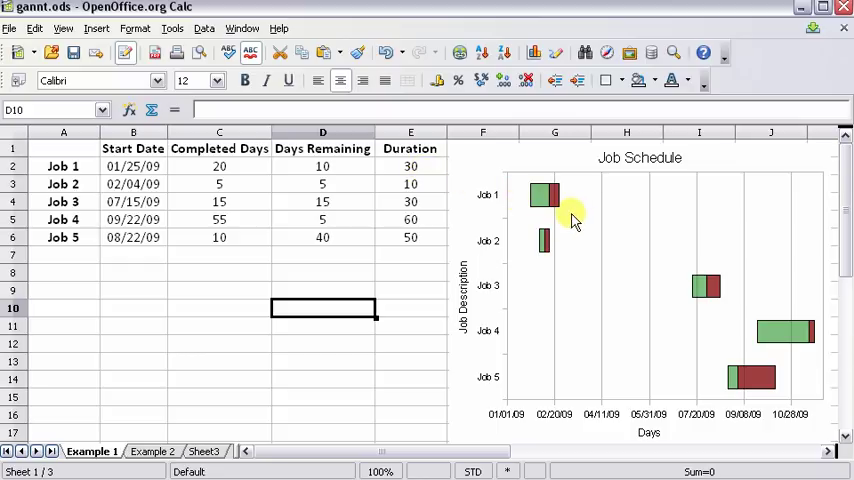
{"action": "mouse_move", "coordinate": [515, 414]}
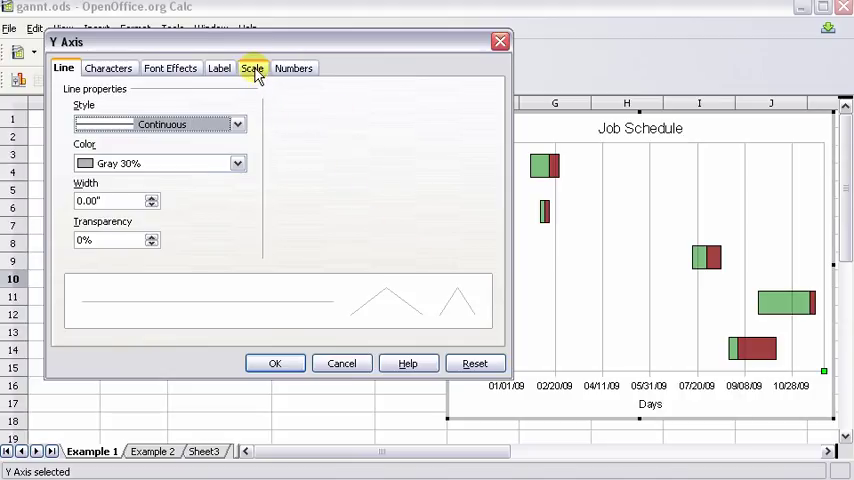
Step: Rotate the date axis labels to 300 degrees
{"action": "left_click", "coordinate": [218, 68]}
{"action": "type", "text": "300"}
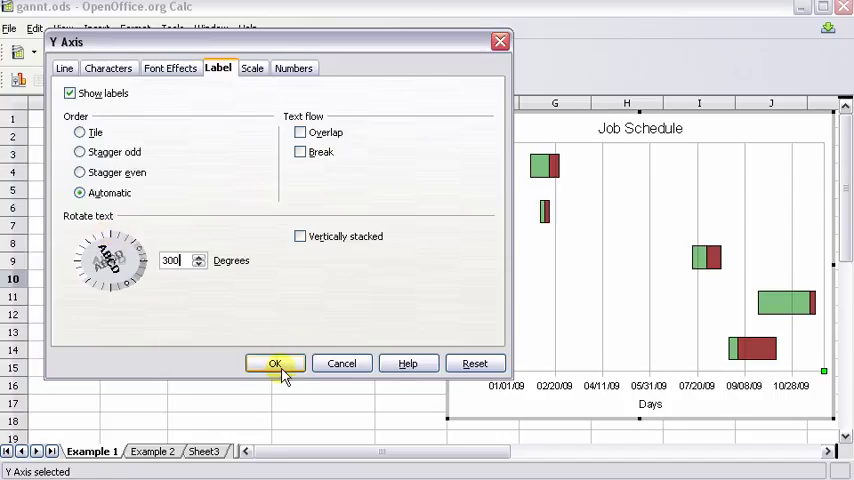
{"action": "left_click", "coordinate": [275, 363]}
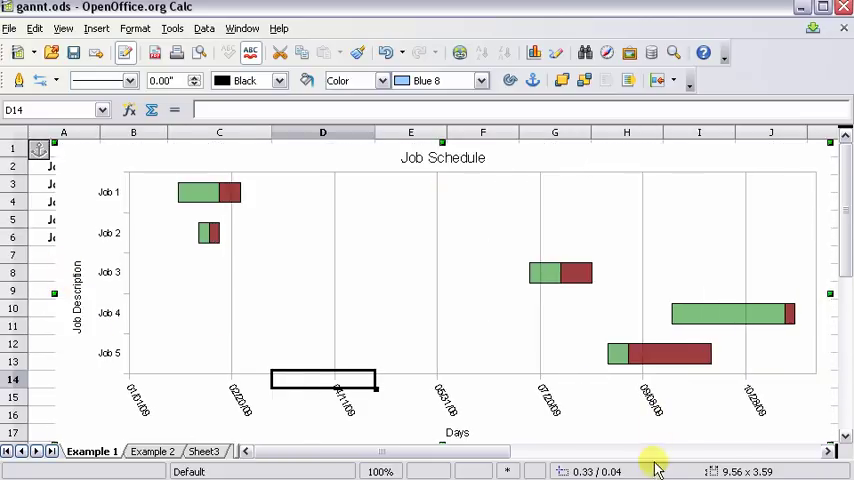
{"action": "mouse_move", "coordinate": [793, 211]}
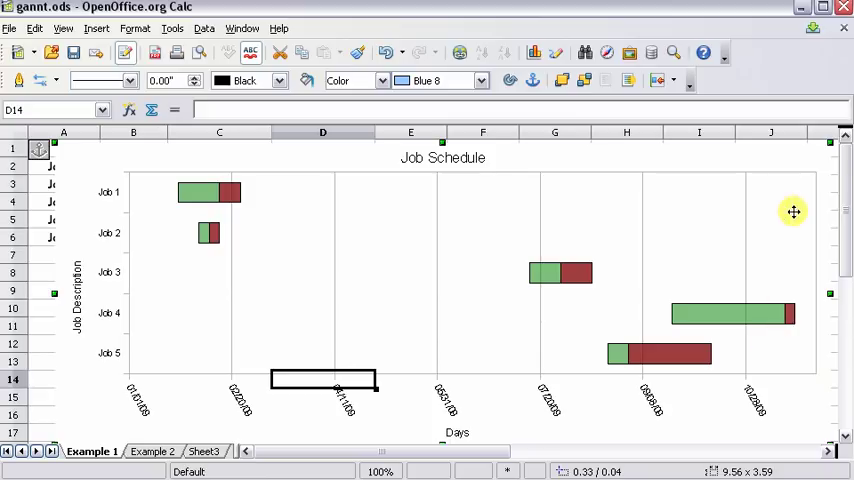
{"action": "mouse_move", "coordinate": [62, 295]}
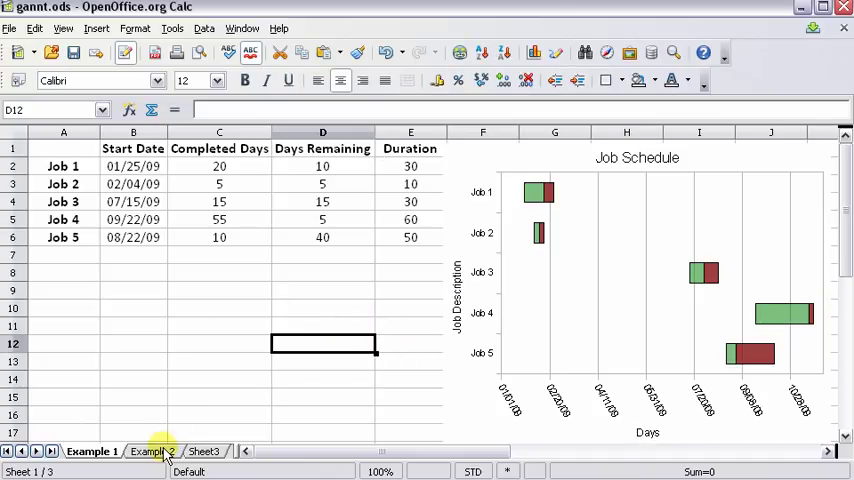
{"action": "left_click", "coordinate": [152, 451]}
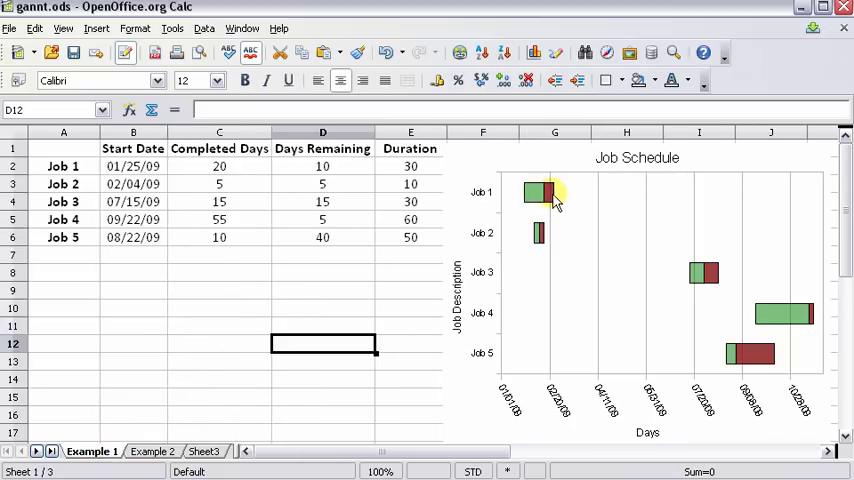
{"action": "left_click", "coordinate": [152, 451]}
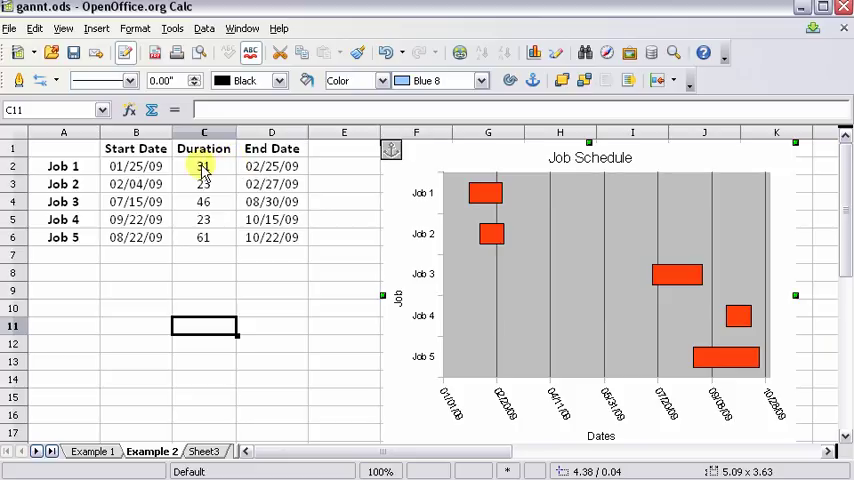
{"action": "left_click", "coordinate": [272, 308]}
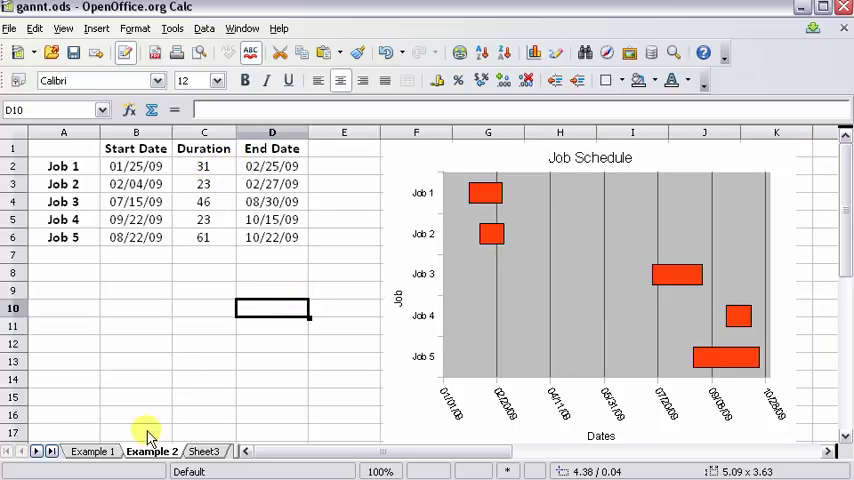
{"action": "left_click", "coordinate": [92, 451]}
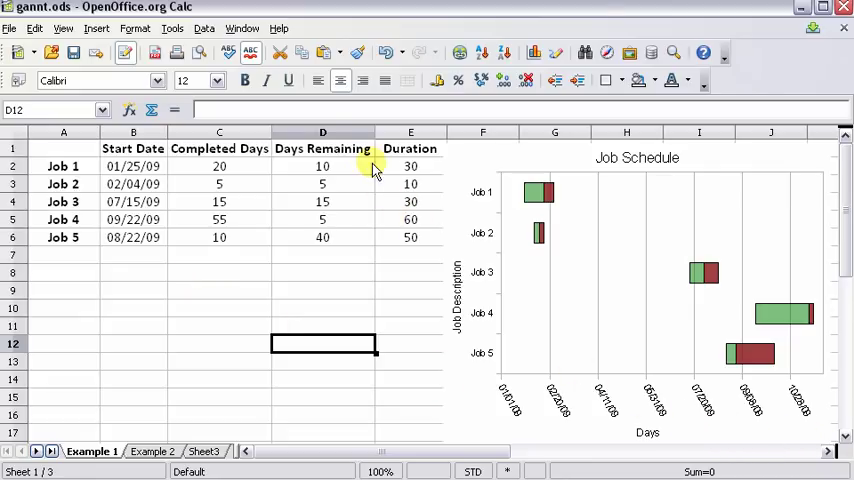
{"action": "mouse_move", "coordinate": [318, 166]}
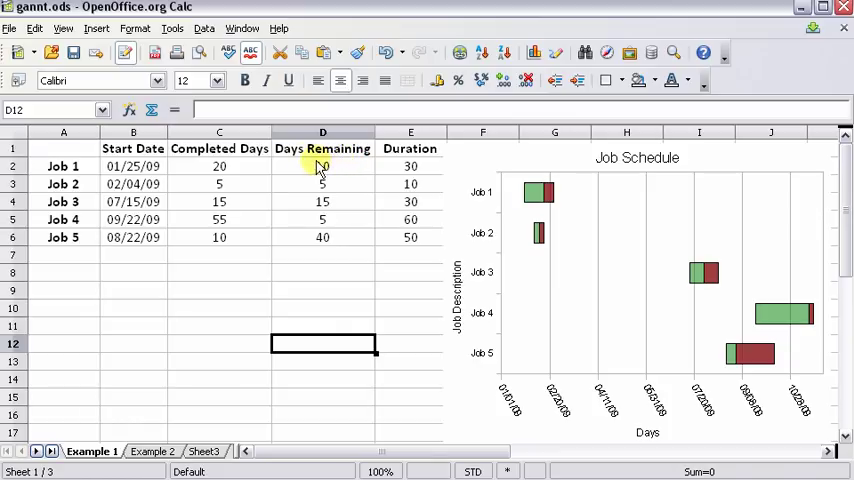